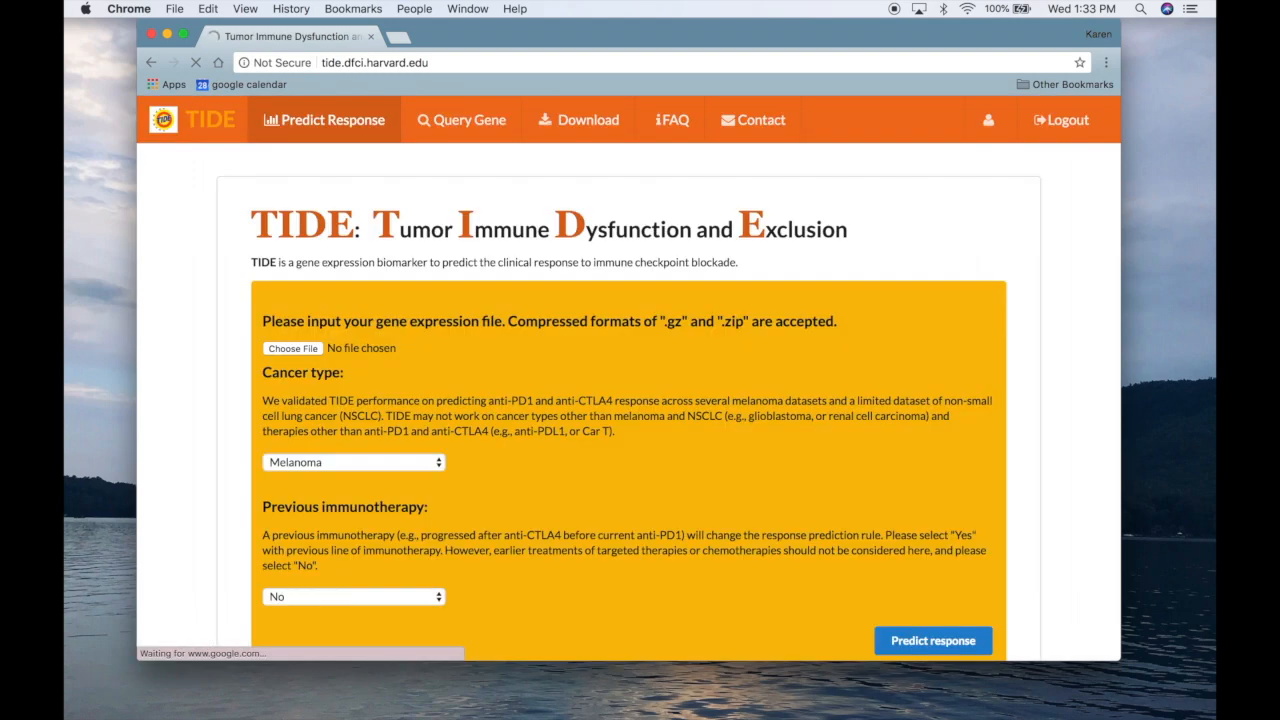
Log out to the login page and open the Register Information form
click(1060, 120)
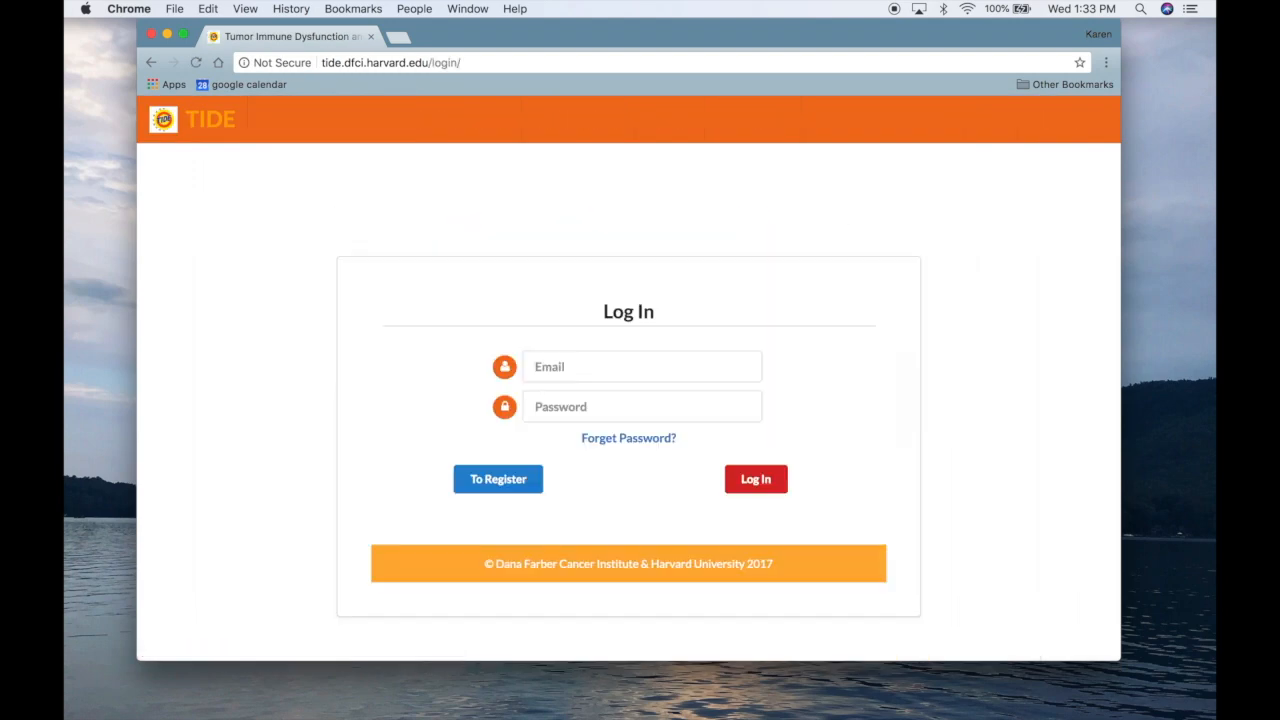
click(497, 479)
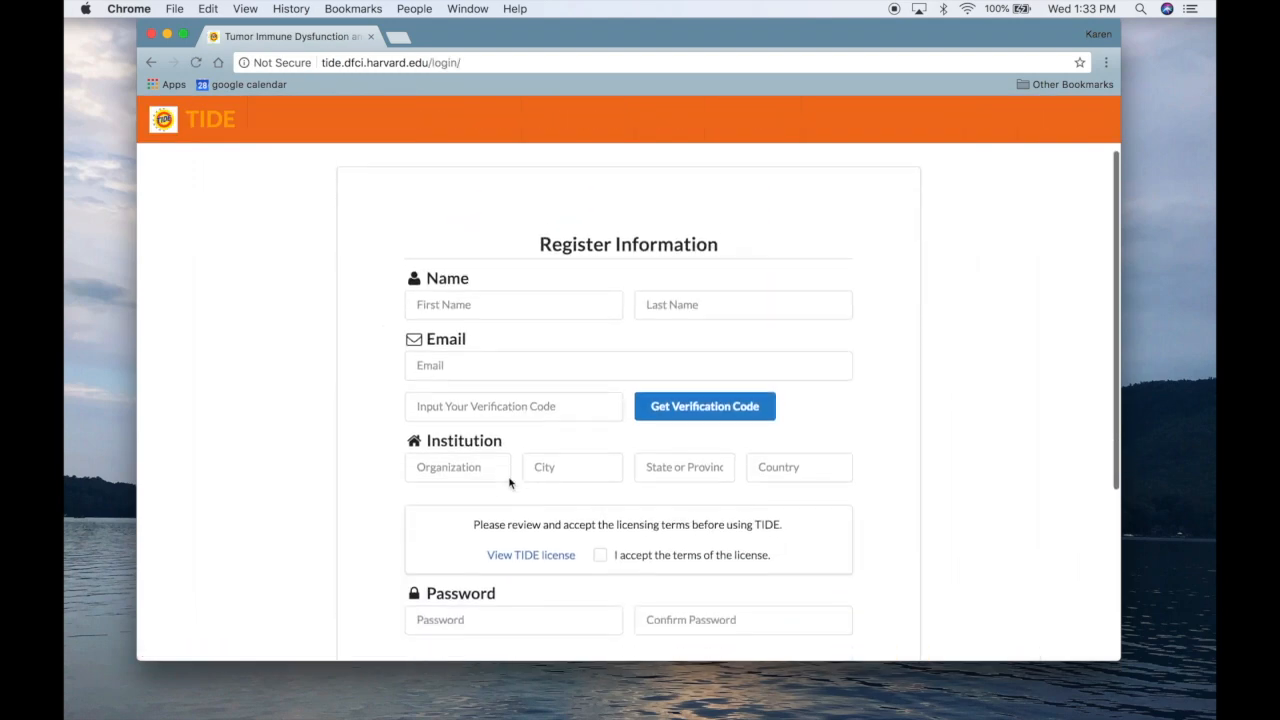
scroll(down, 3)
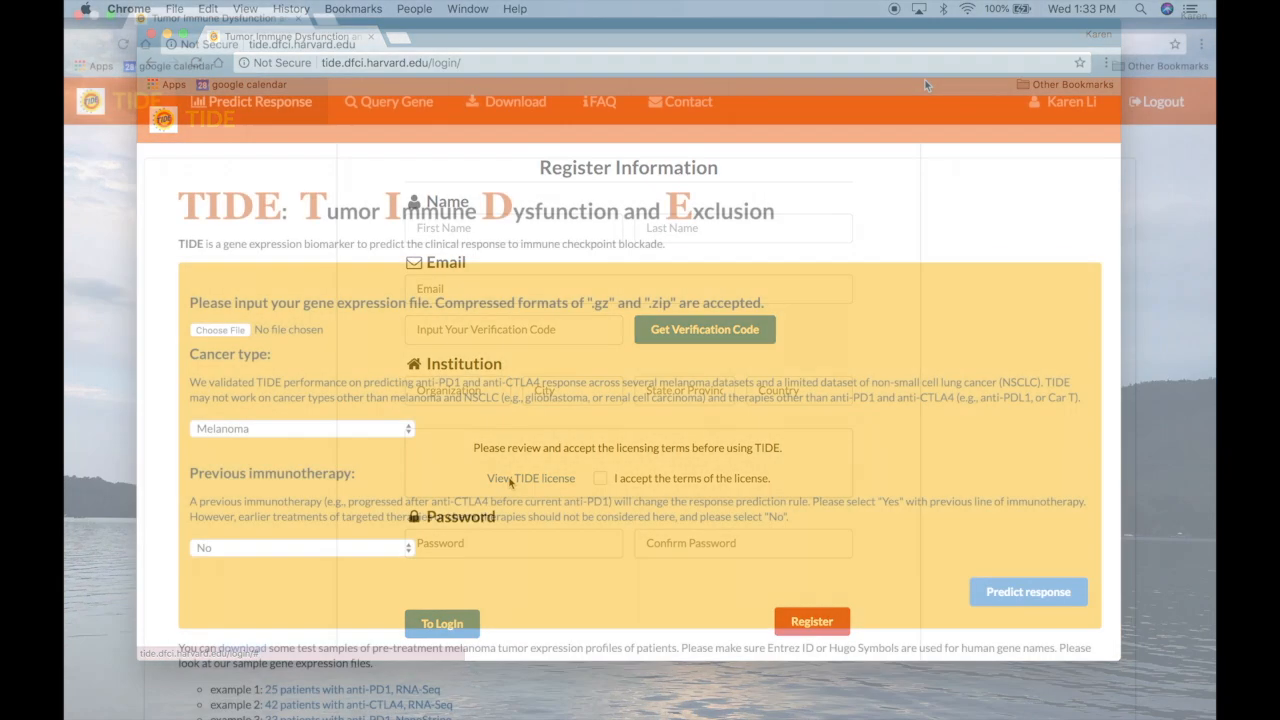
Go back to the Predict Response page with the account signed in
click(258, 101)
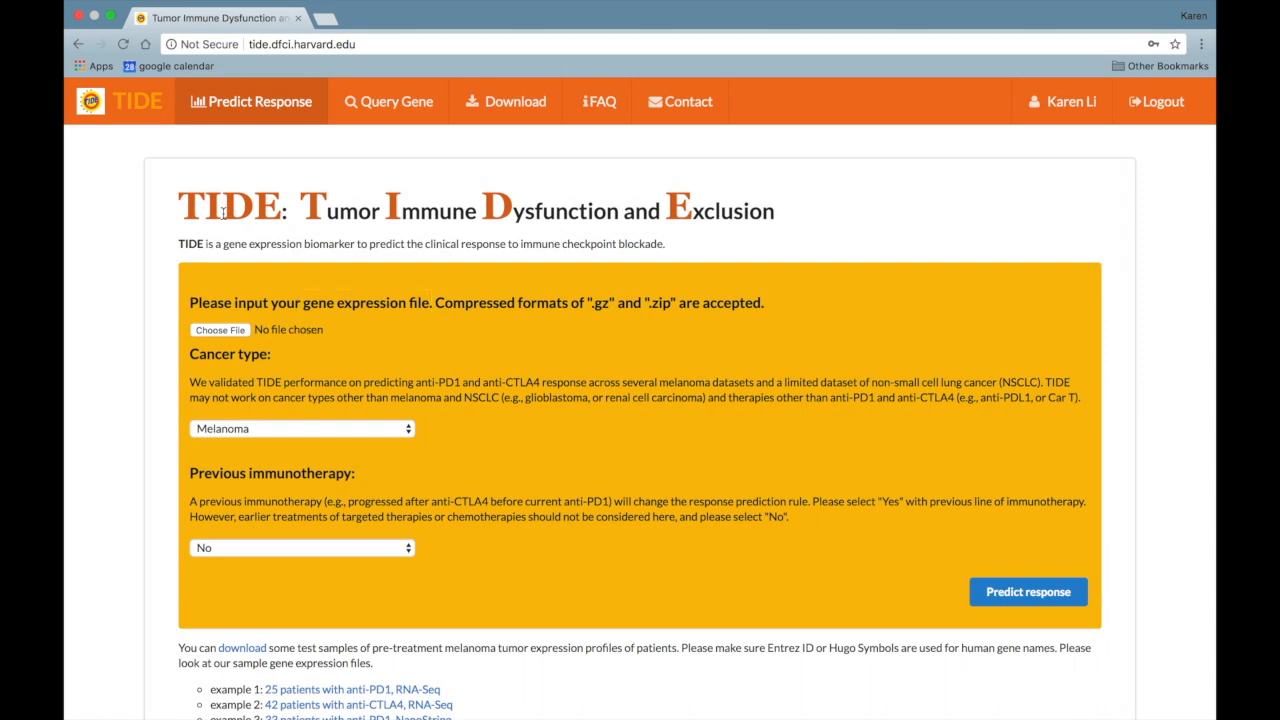
click(219, 330)
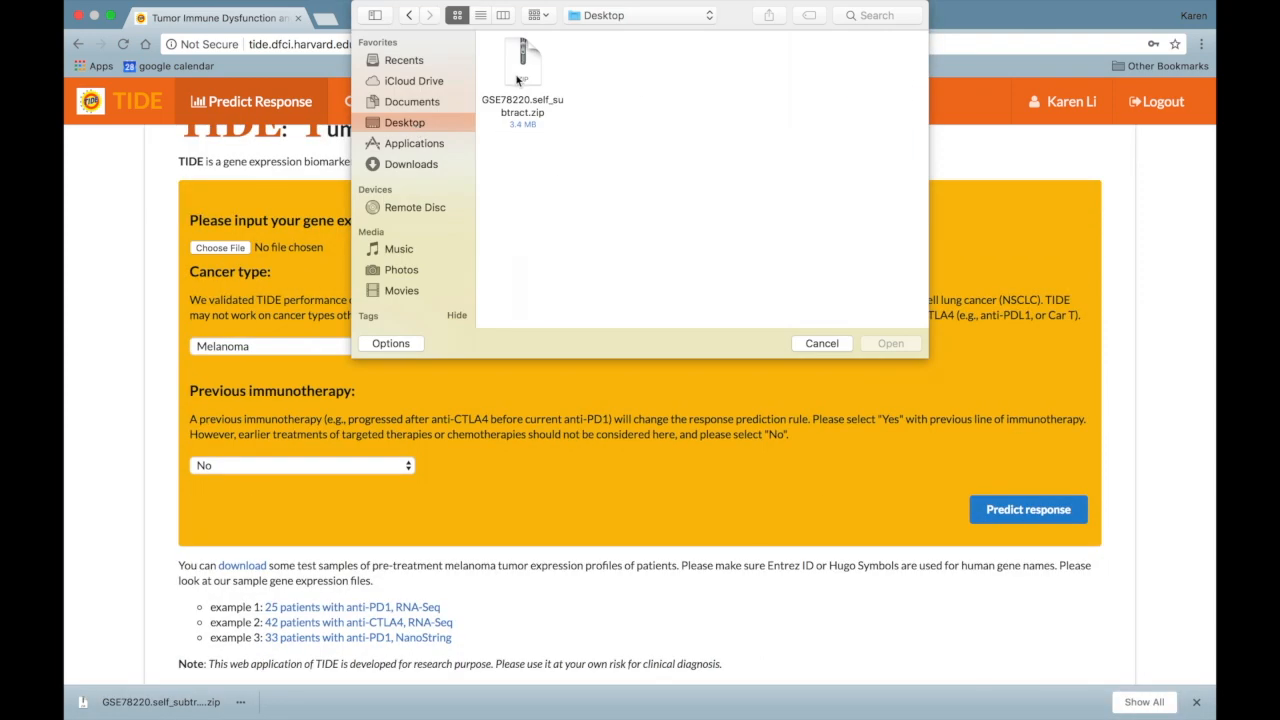
click(889, 343)
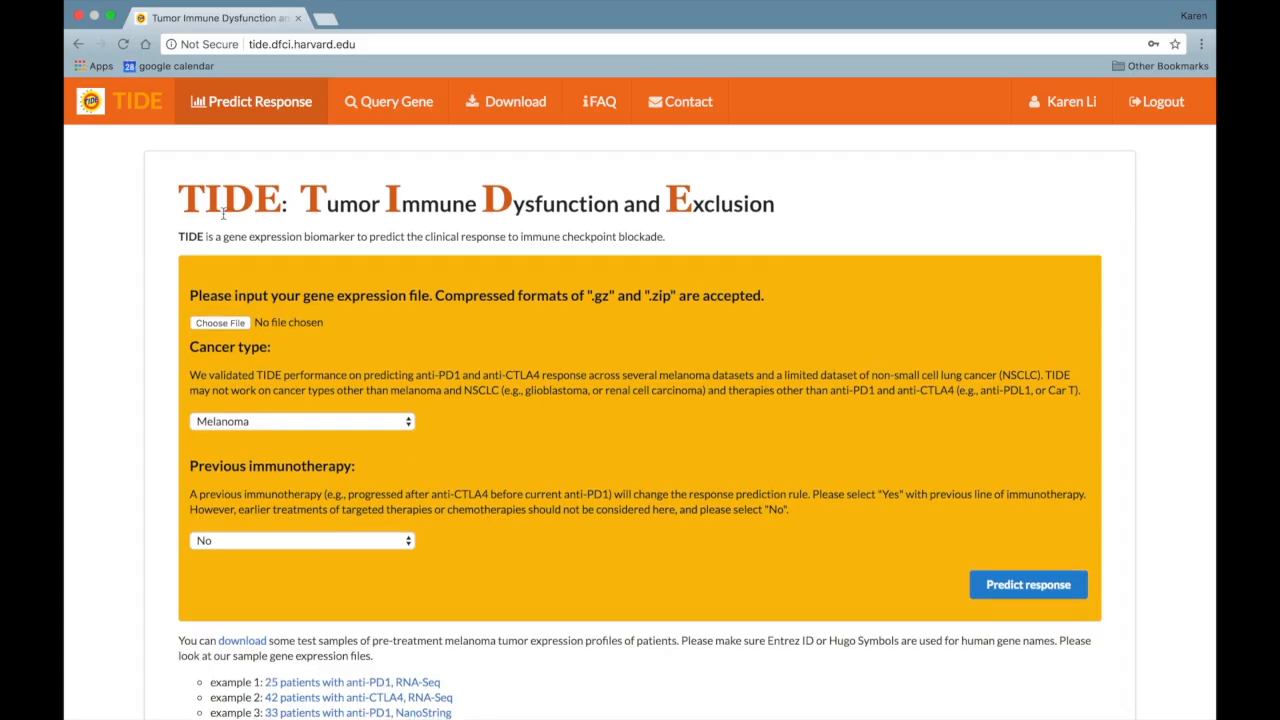
Scroll to the upload form and choose GSE78220.self_subtract.zip as the expression file
scroll(down, 3)
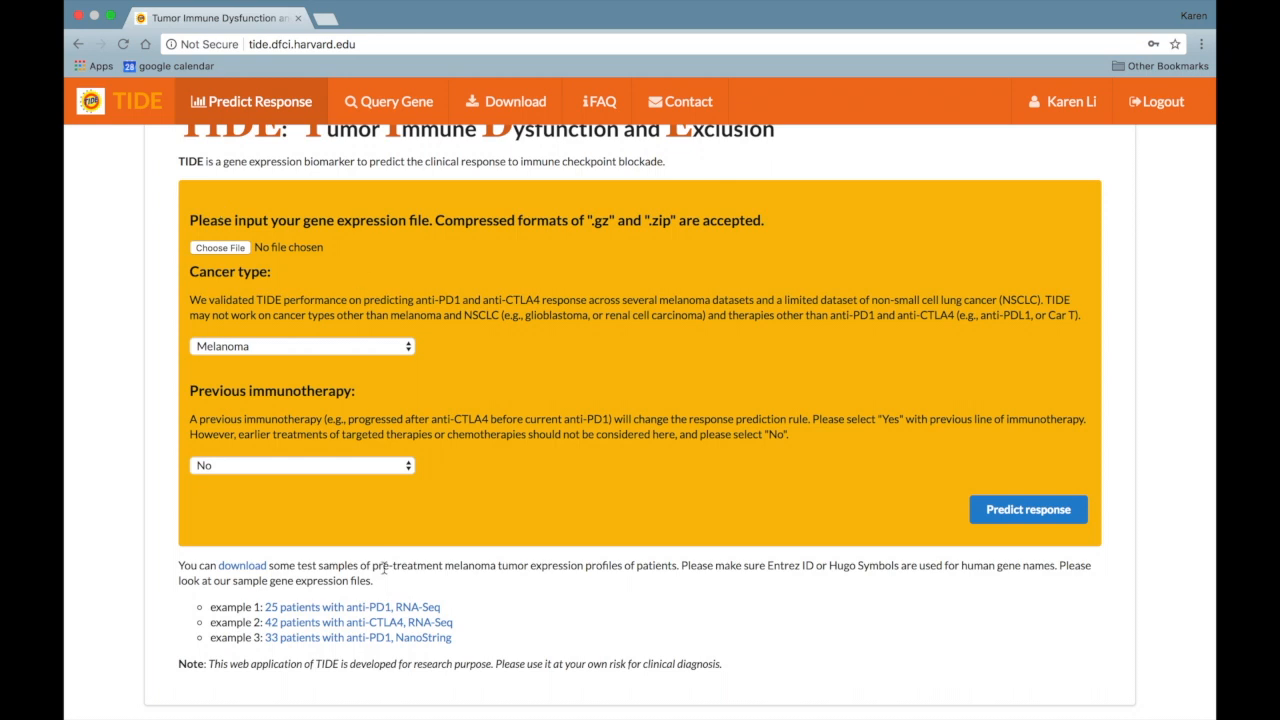
click(350, 607)
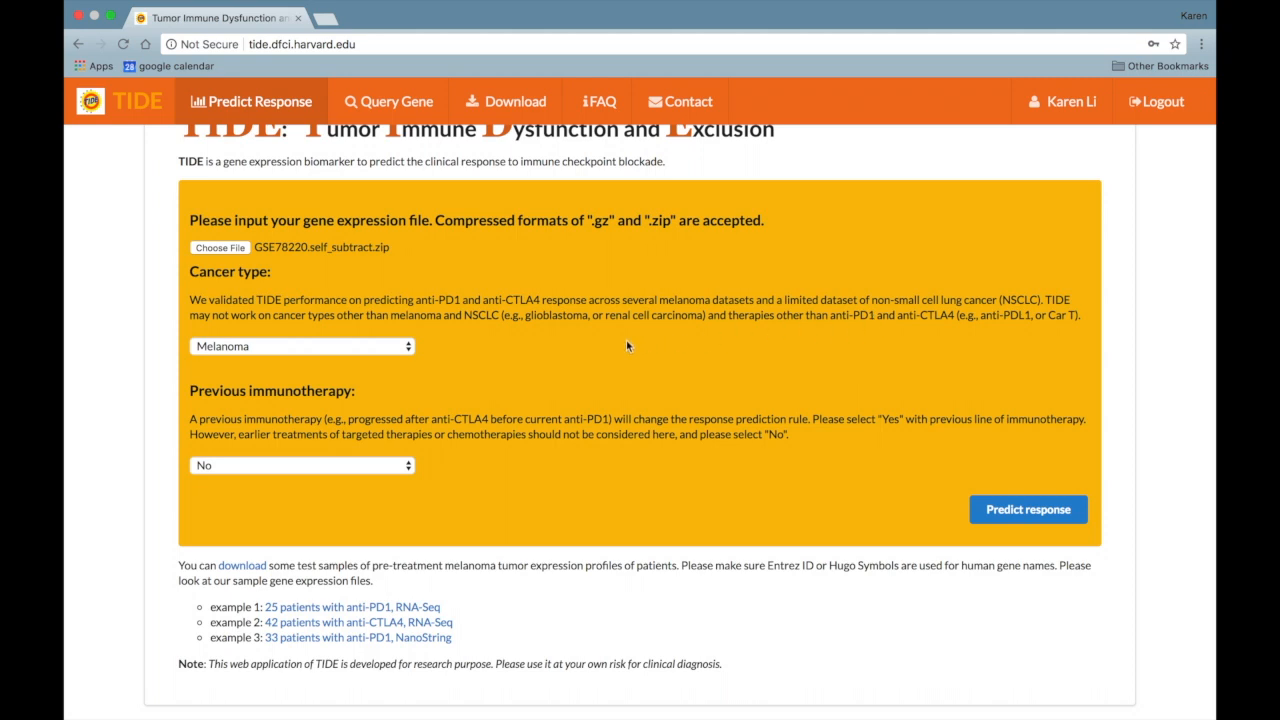
click(300, 346)
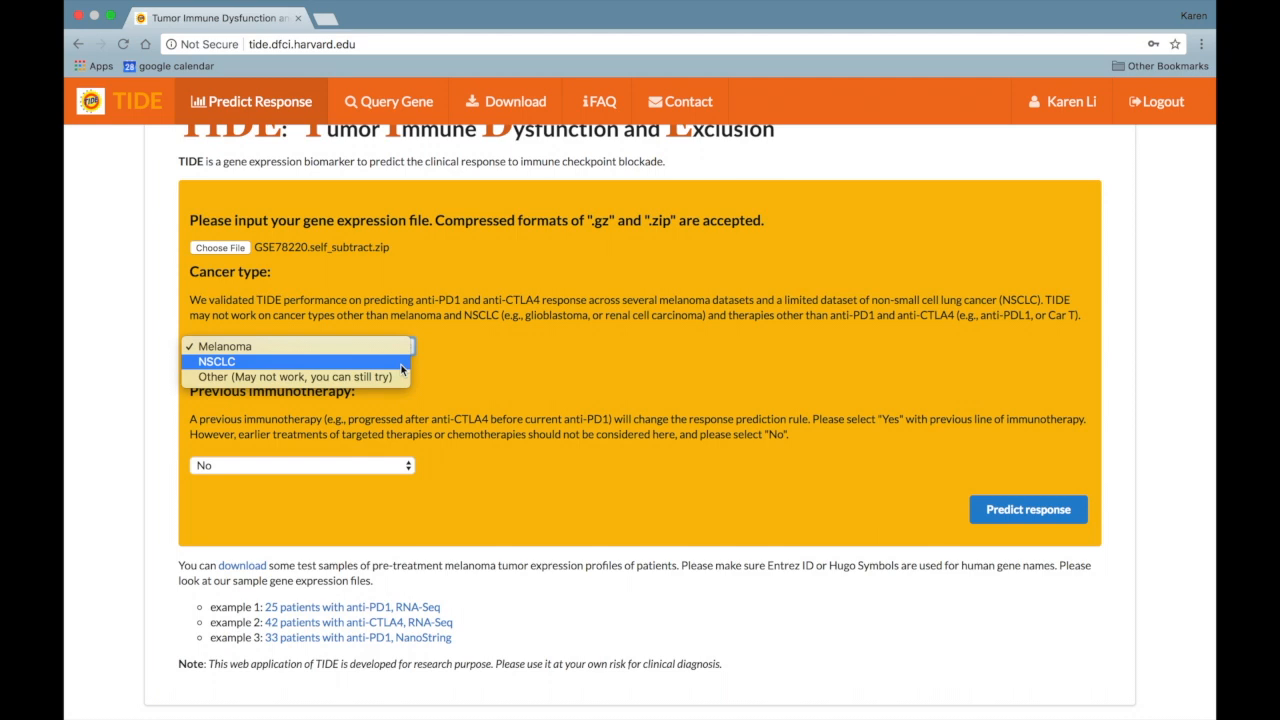
mouse_move(293, 376)
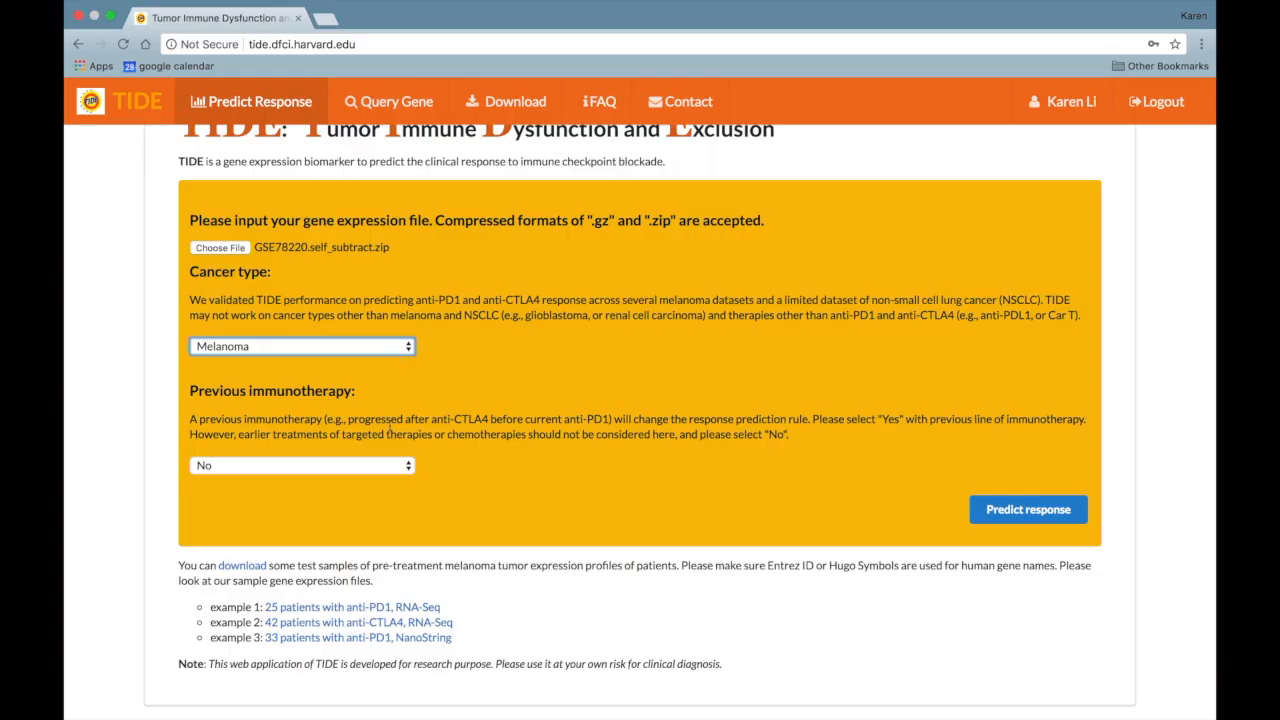
Set Previous immunotherapy to Yes and submit the prediction
click(300, 465)
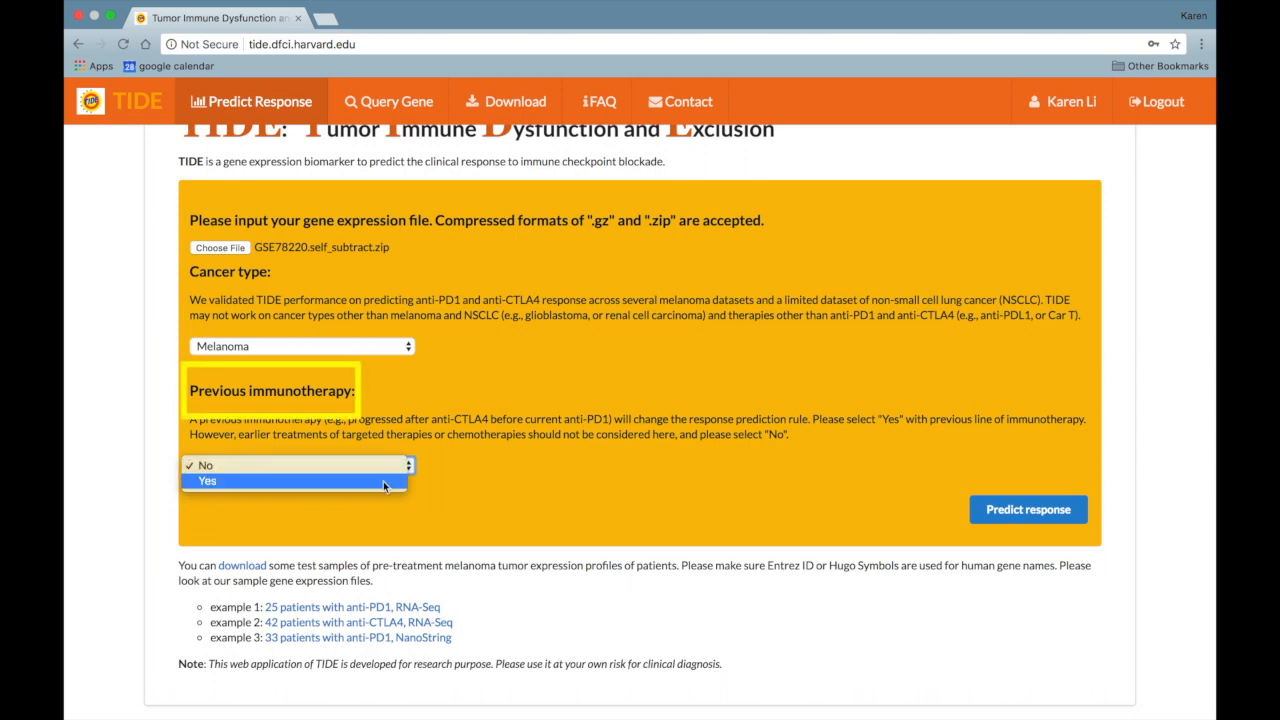
click(300, 481)
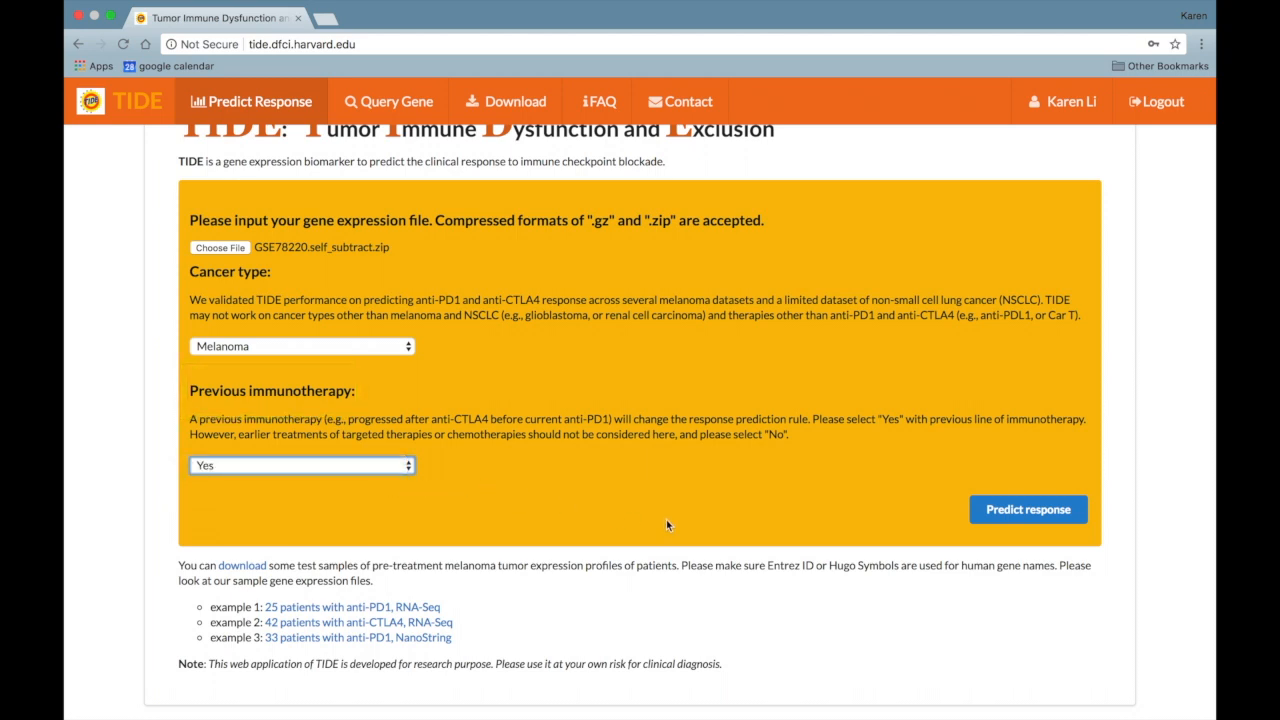
click(1027, 509)
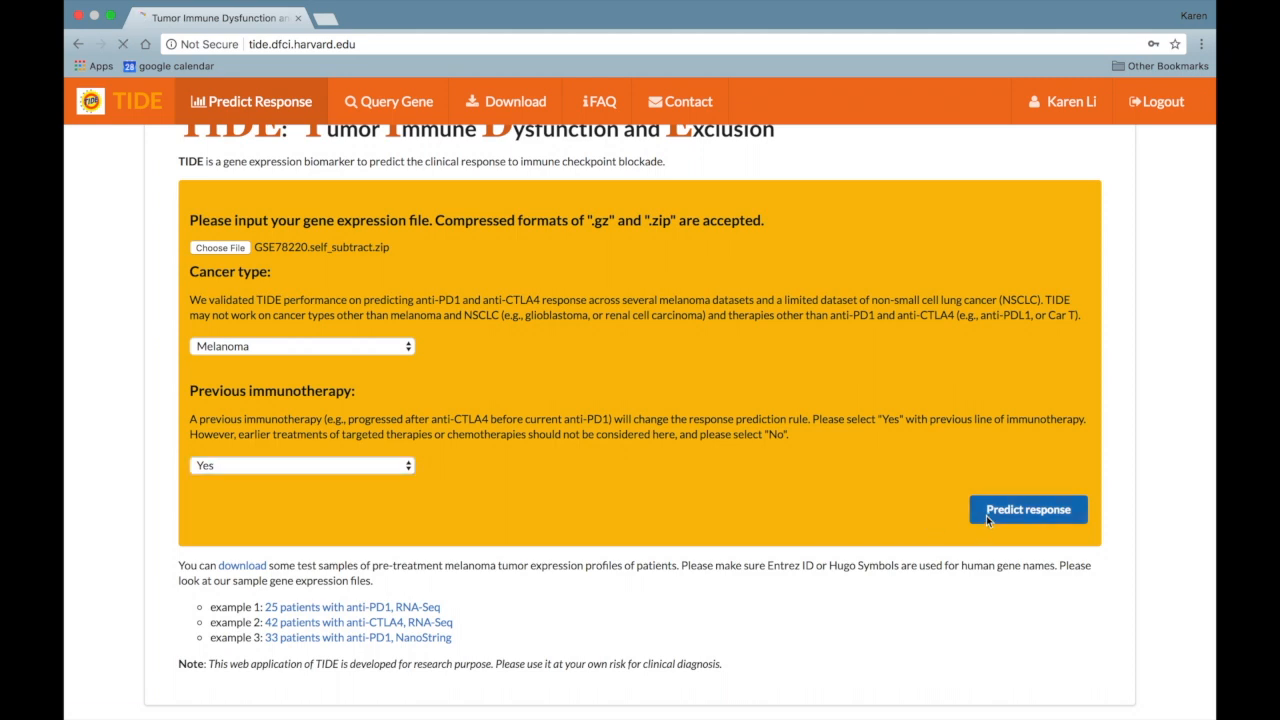
click(300, 465)
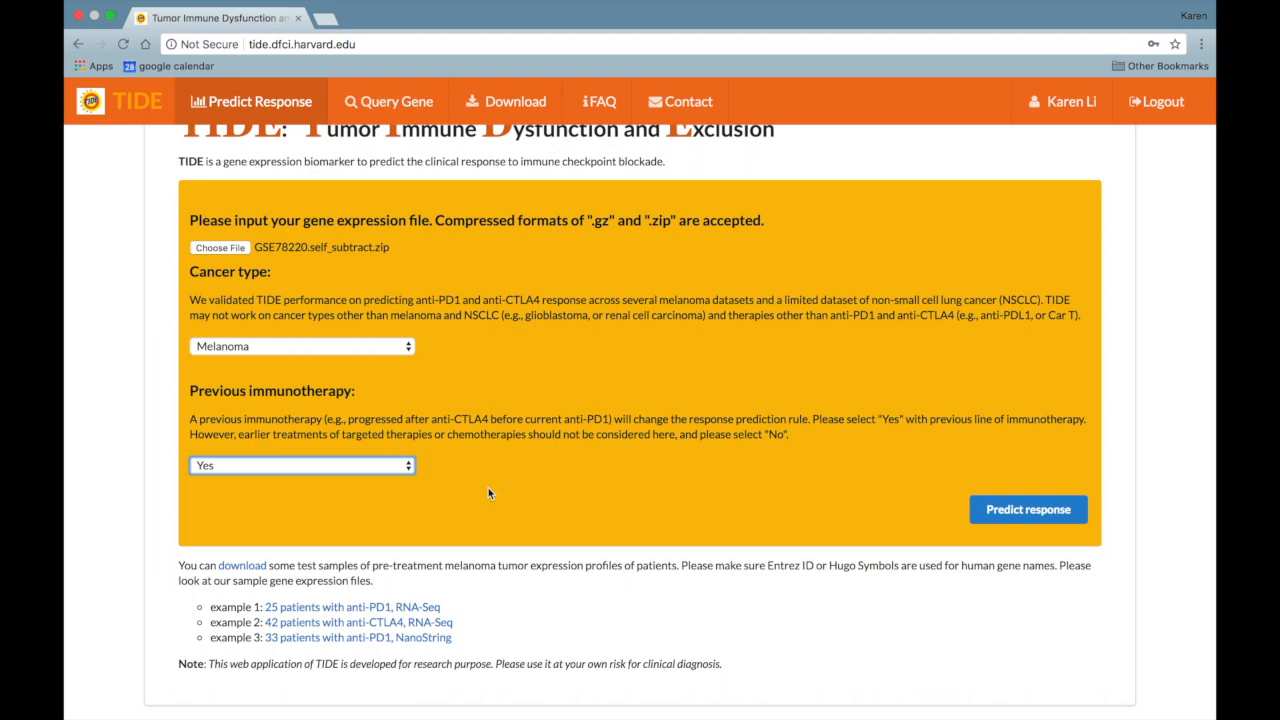
Reselect the Previous immunotherapy option and resubmit the prediction request
click(300, 465)
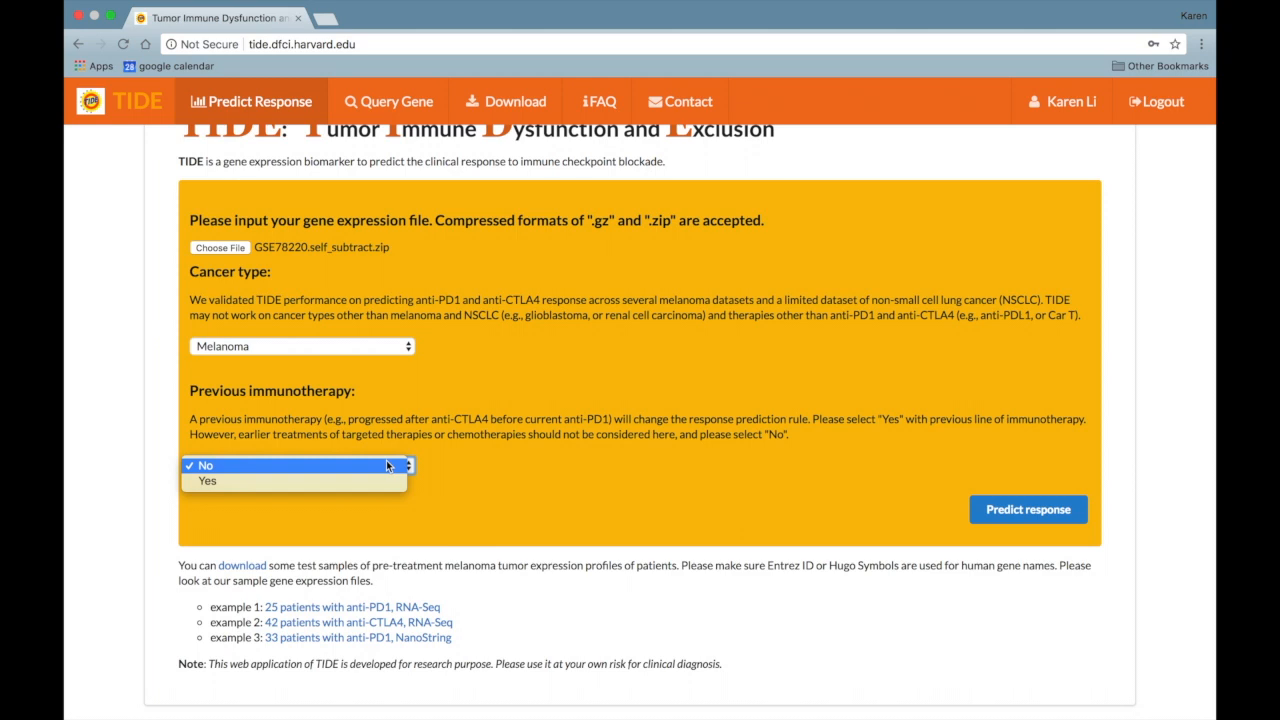
click(205, 465)
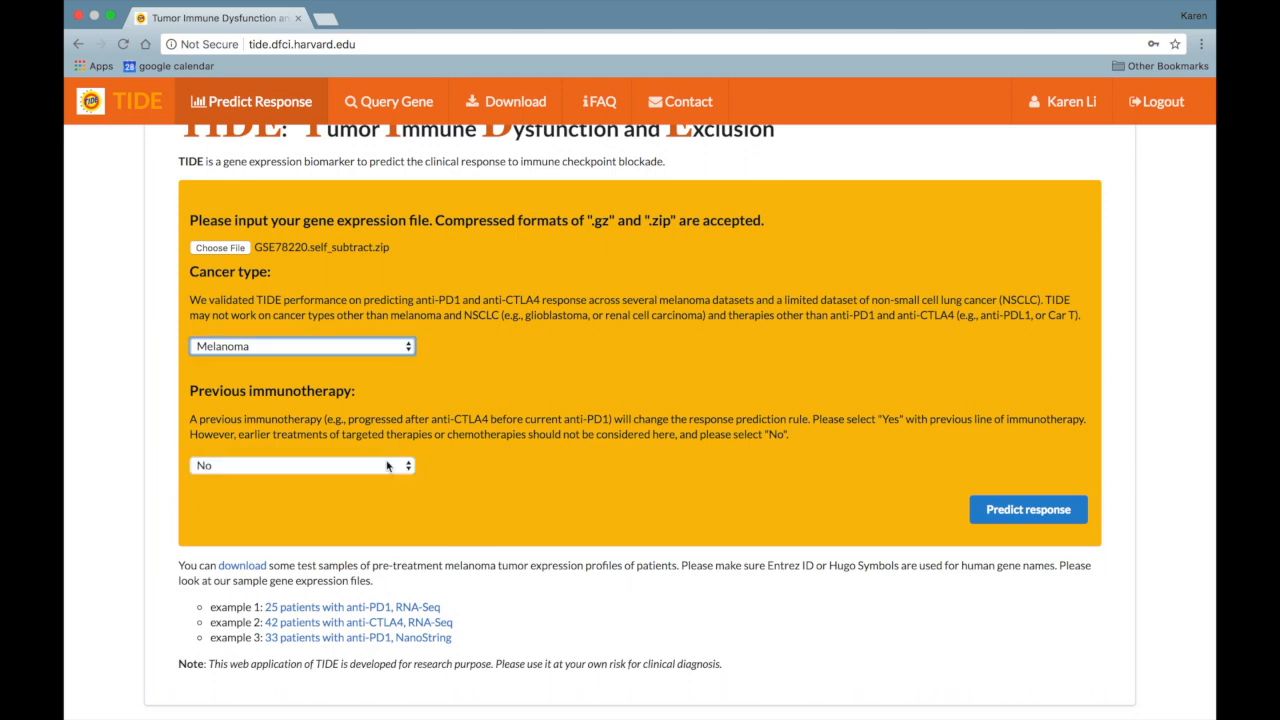
click(1028, 509)
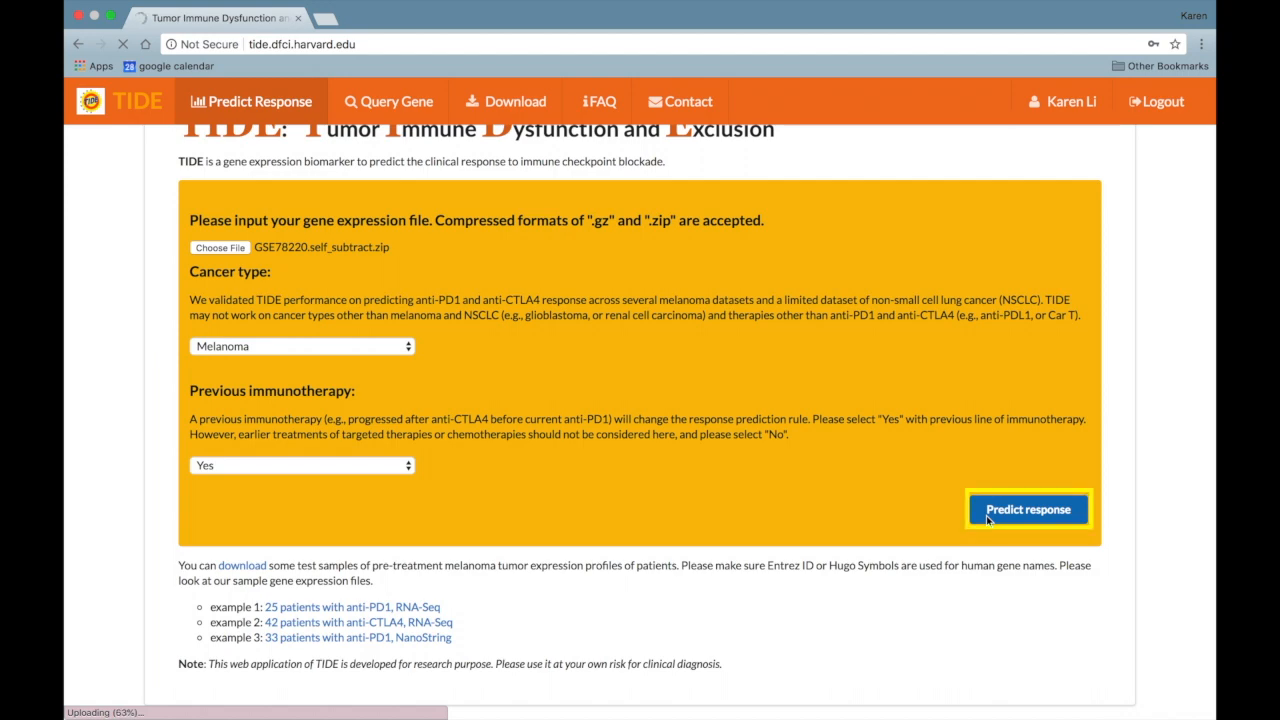
click(1028, 509)
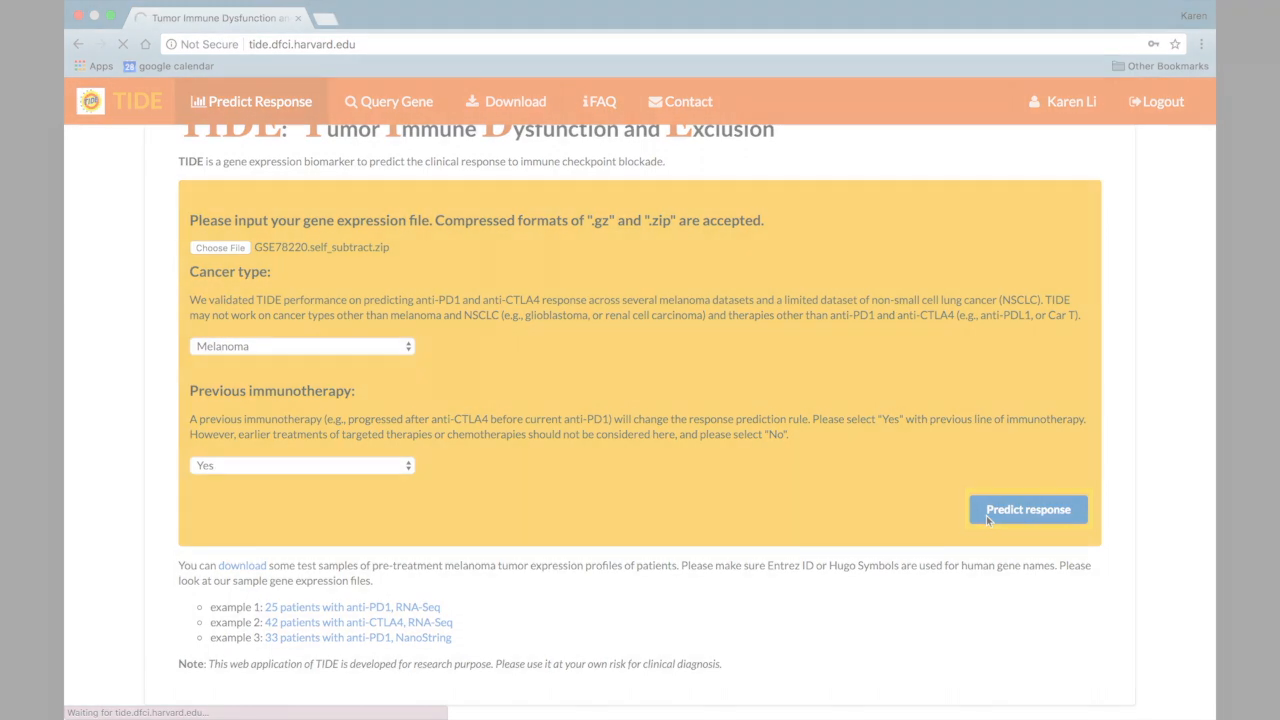
click(1027, 509)
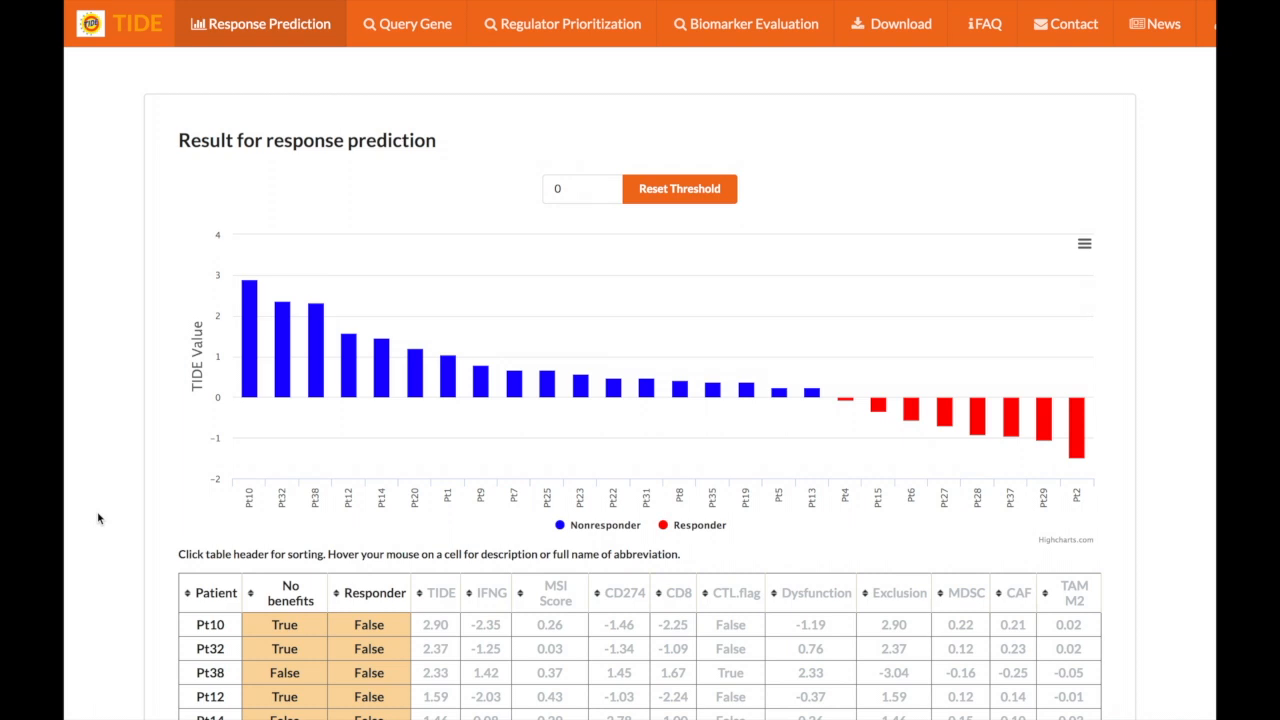
mouse_move(248, 390)
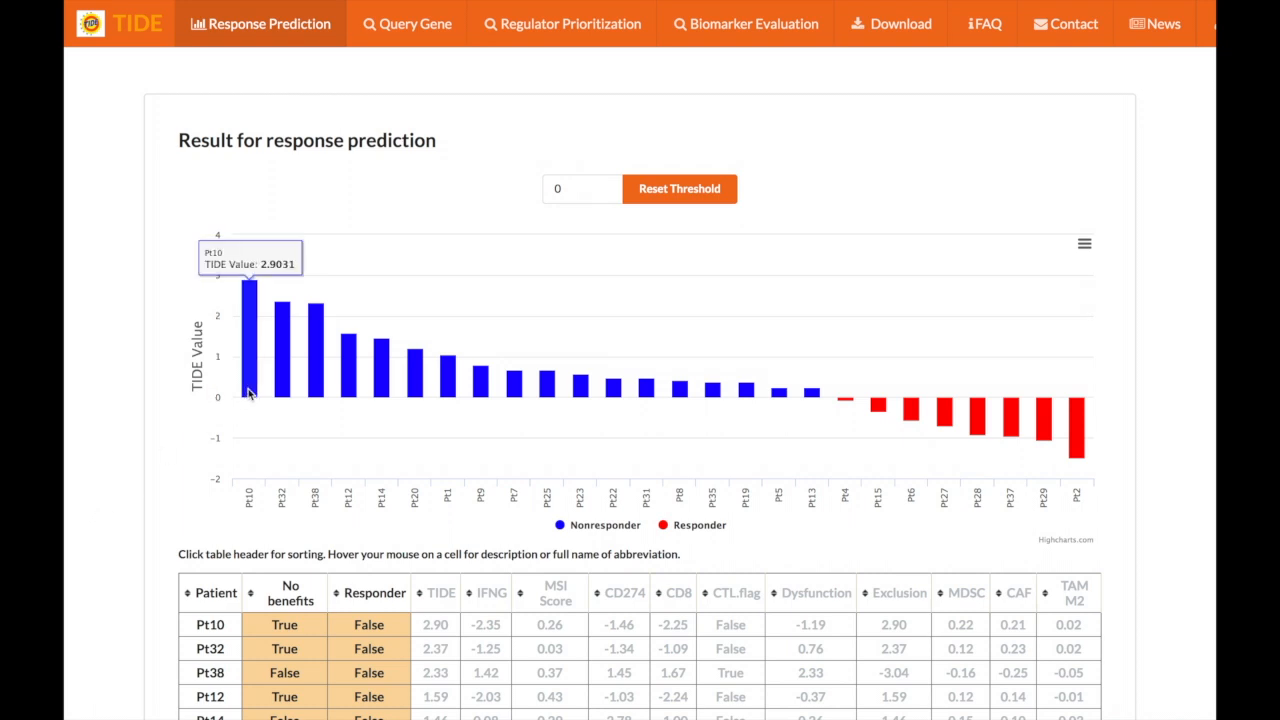
mouse_move(692, 470)
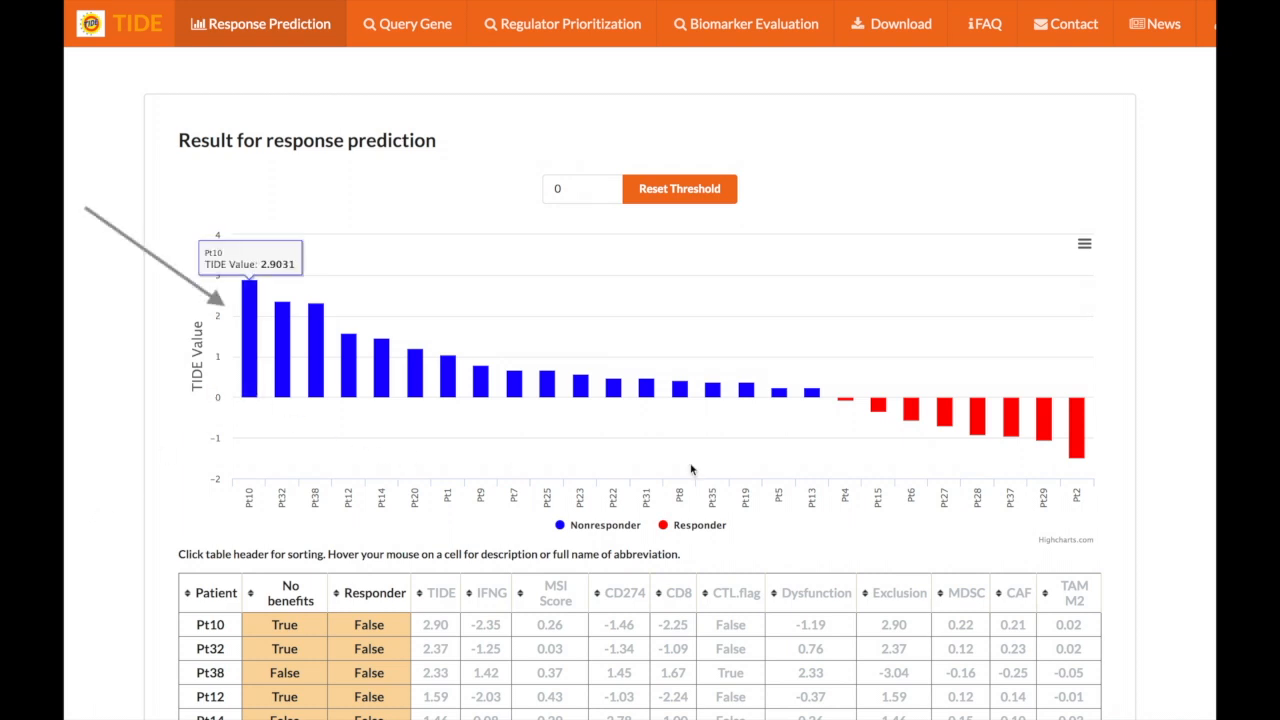
mouse_move(1077, 430)
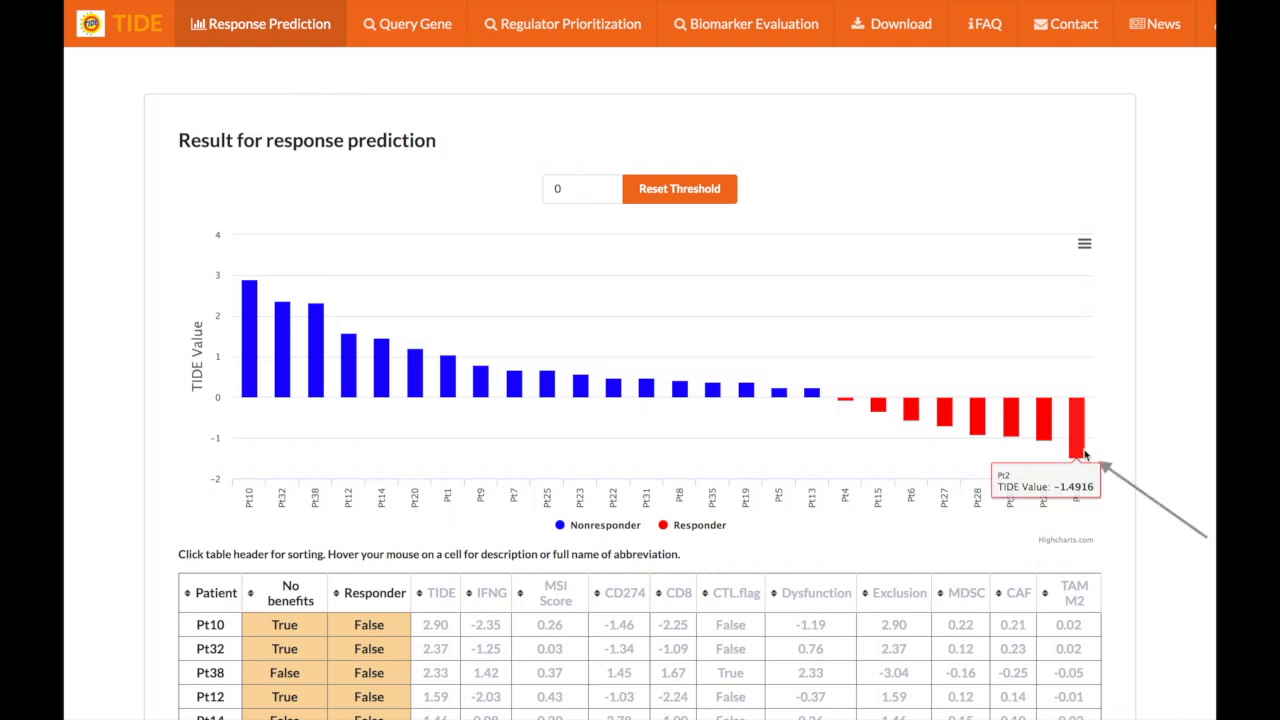
mouse_move(880, 556)
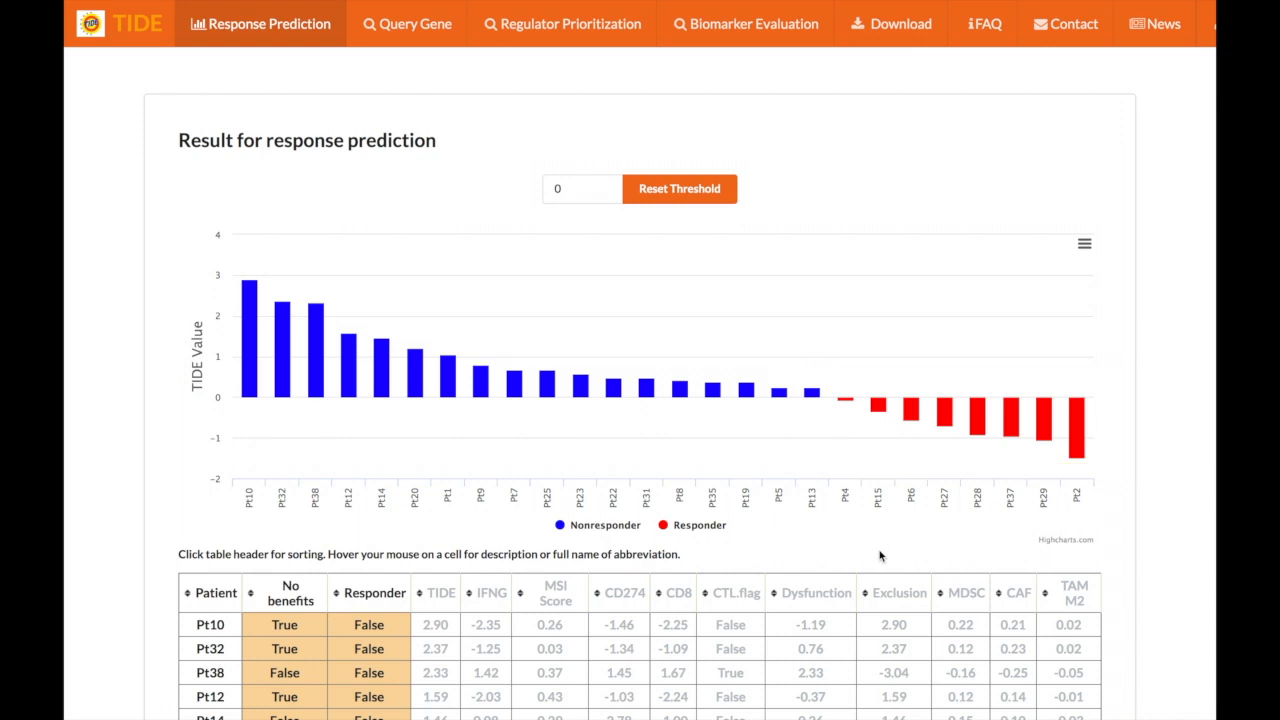
mouse_move(742, 390)
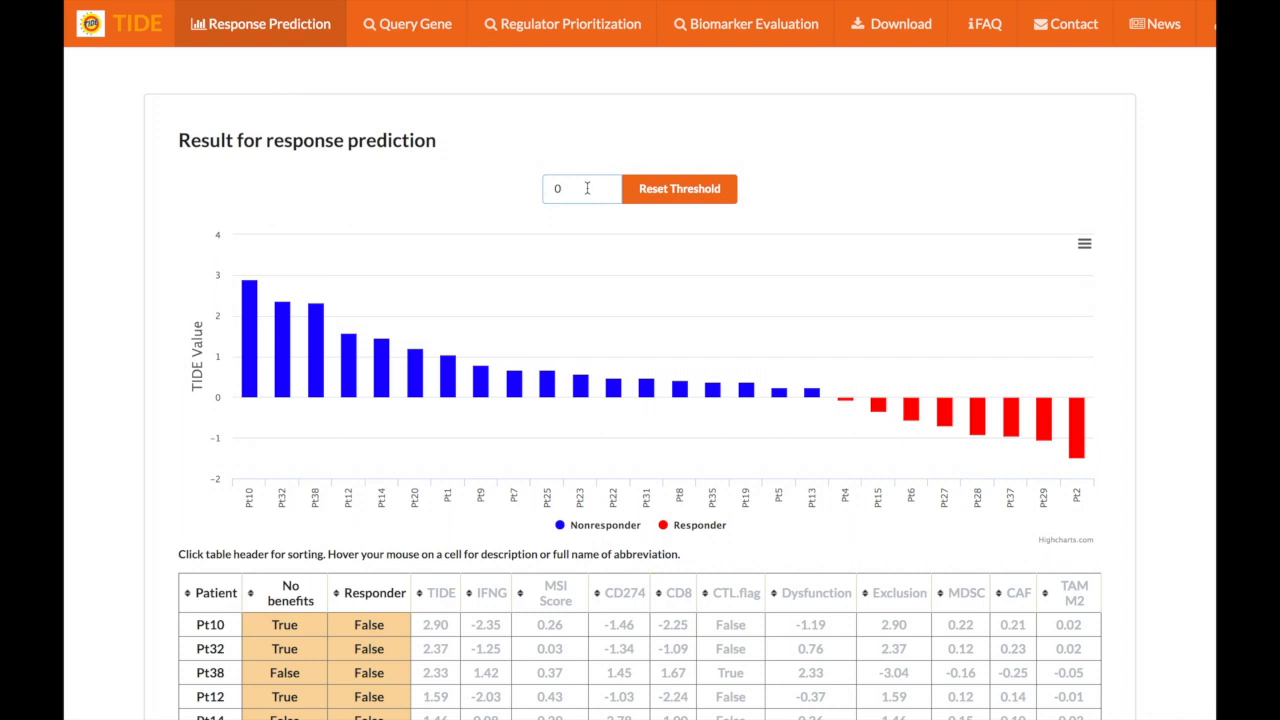
click(679, 189)
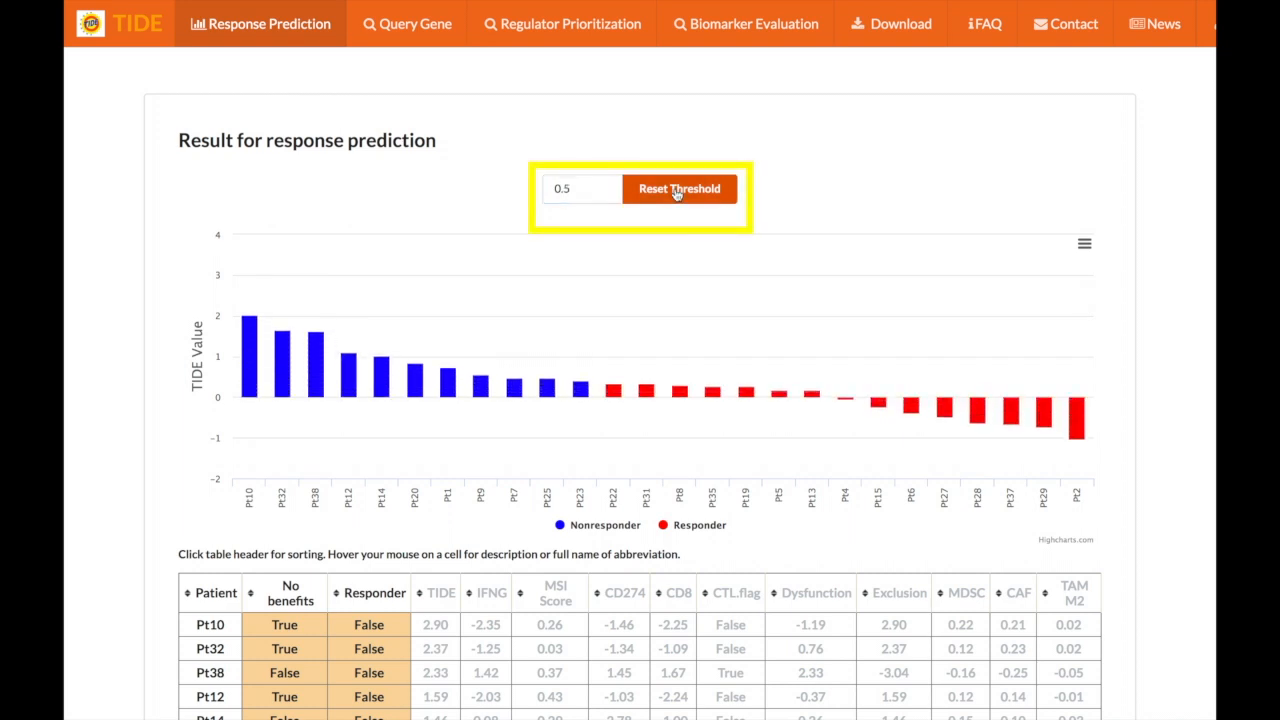
click(679, 188)
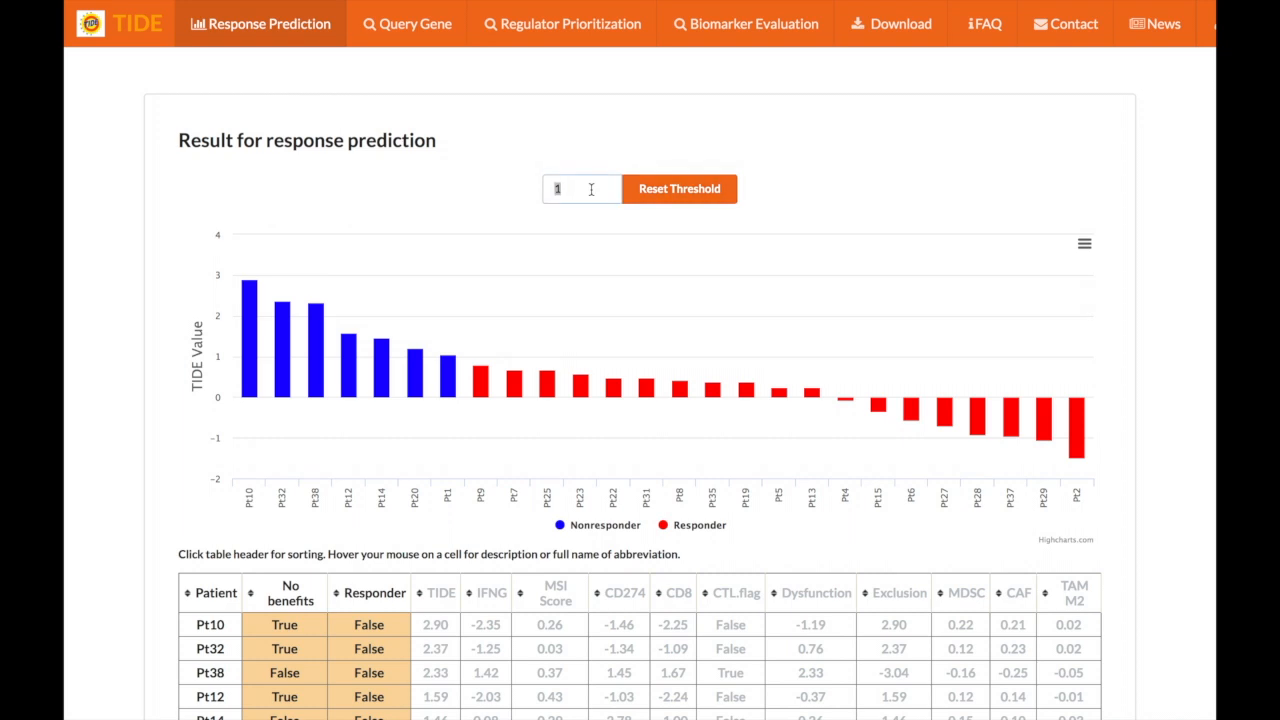
click(679, 188)
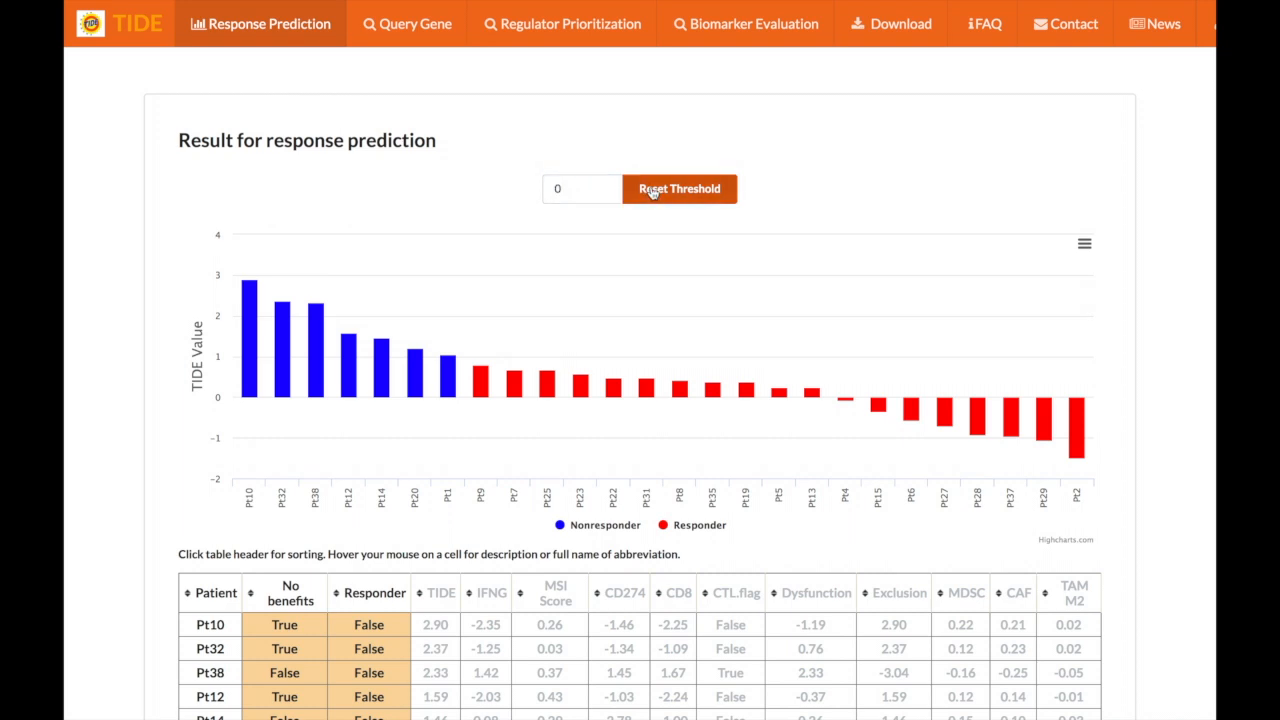
click(679, 189)
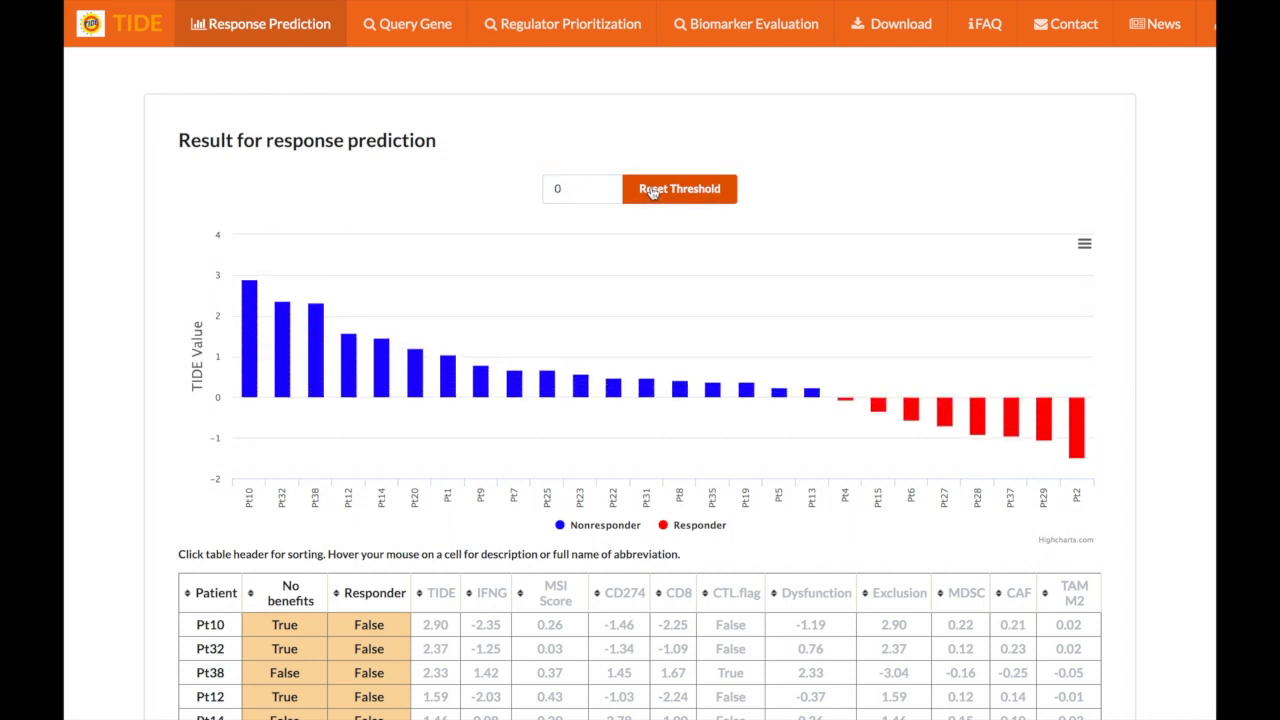
mouse_move(749, 249)
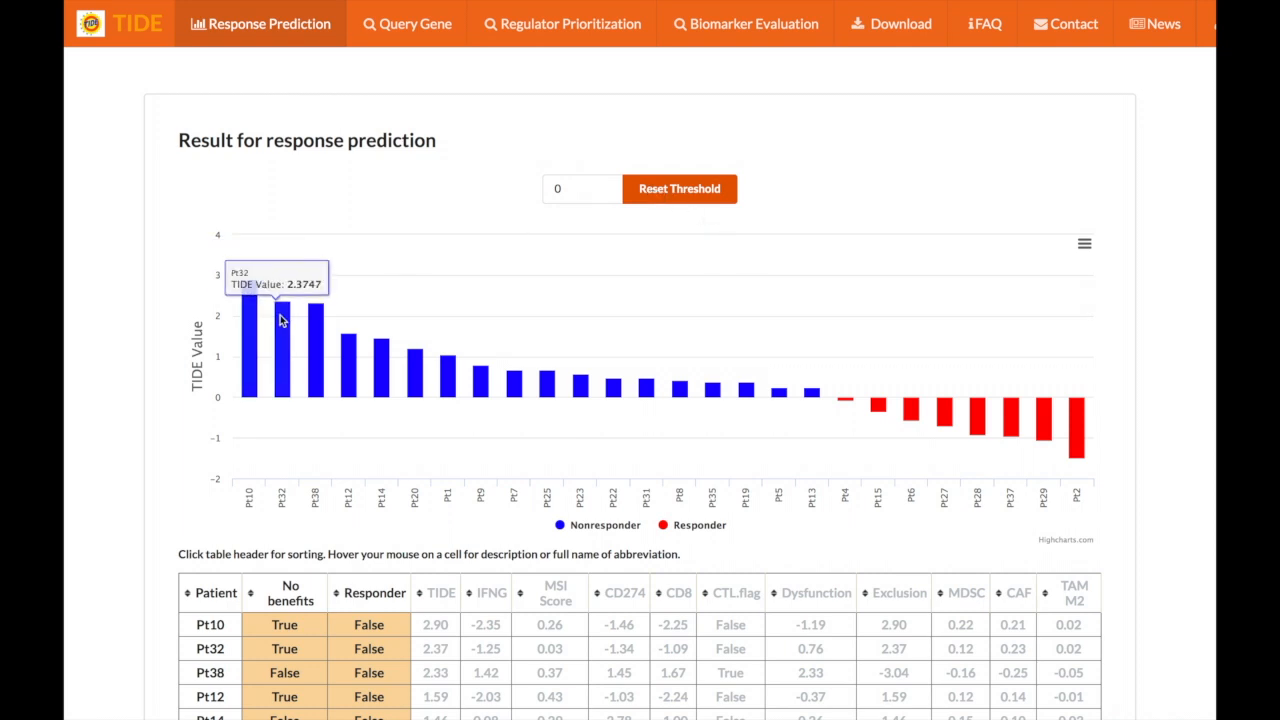
mouse_move(497, 380)
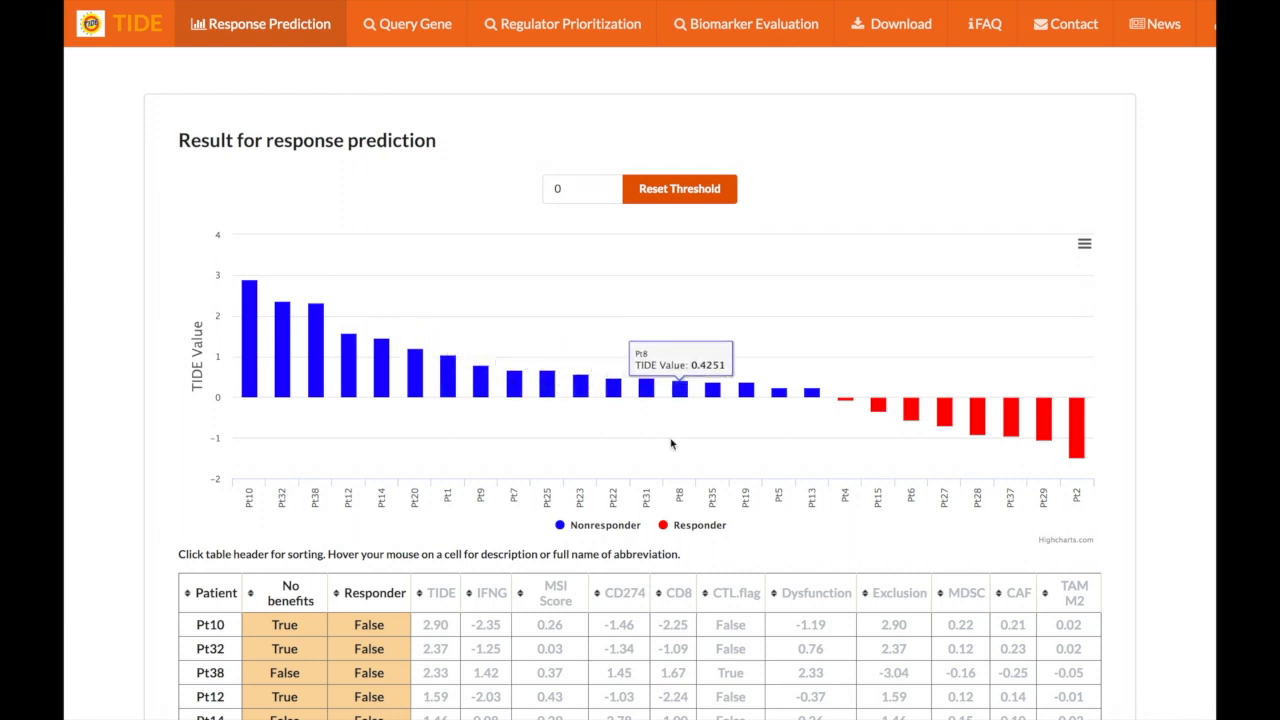
mouse_move(650, 517)
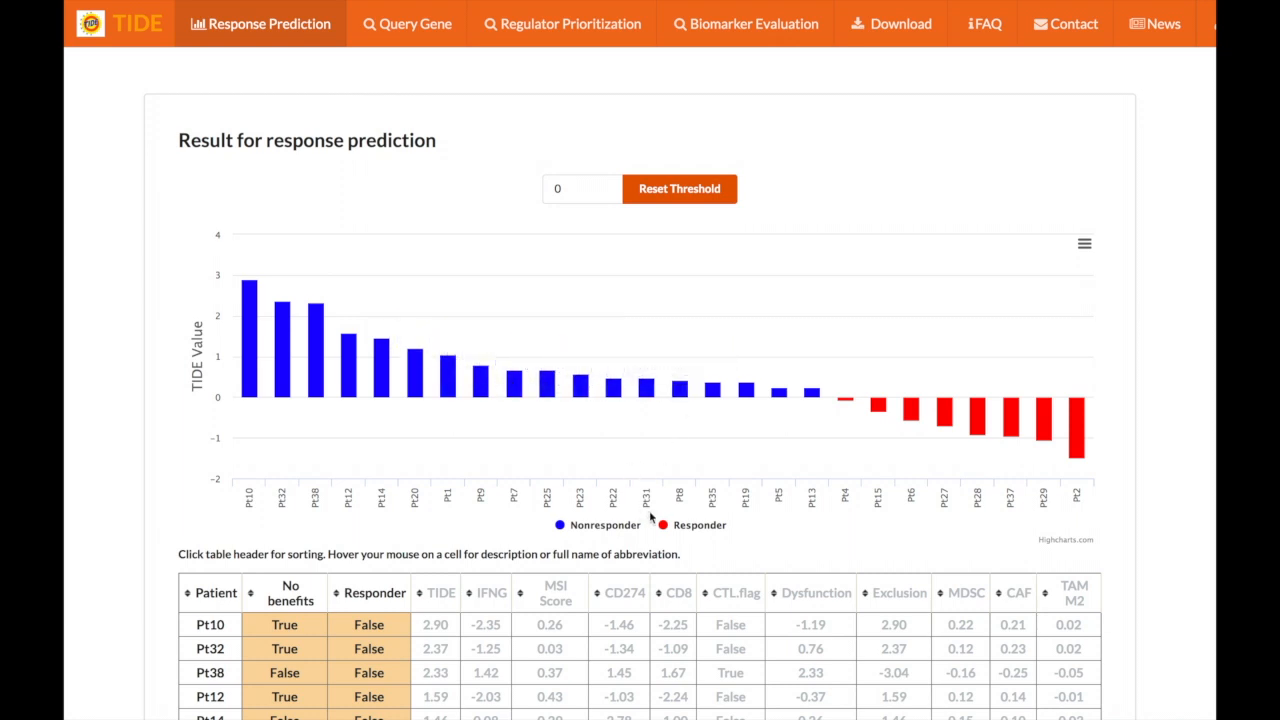
click(699, 524)
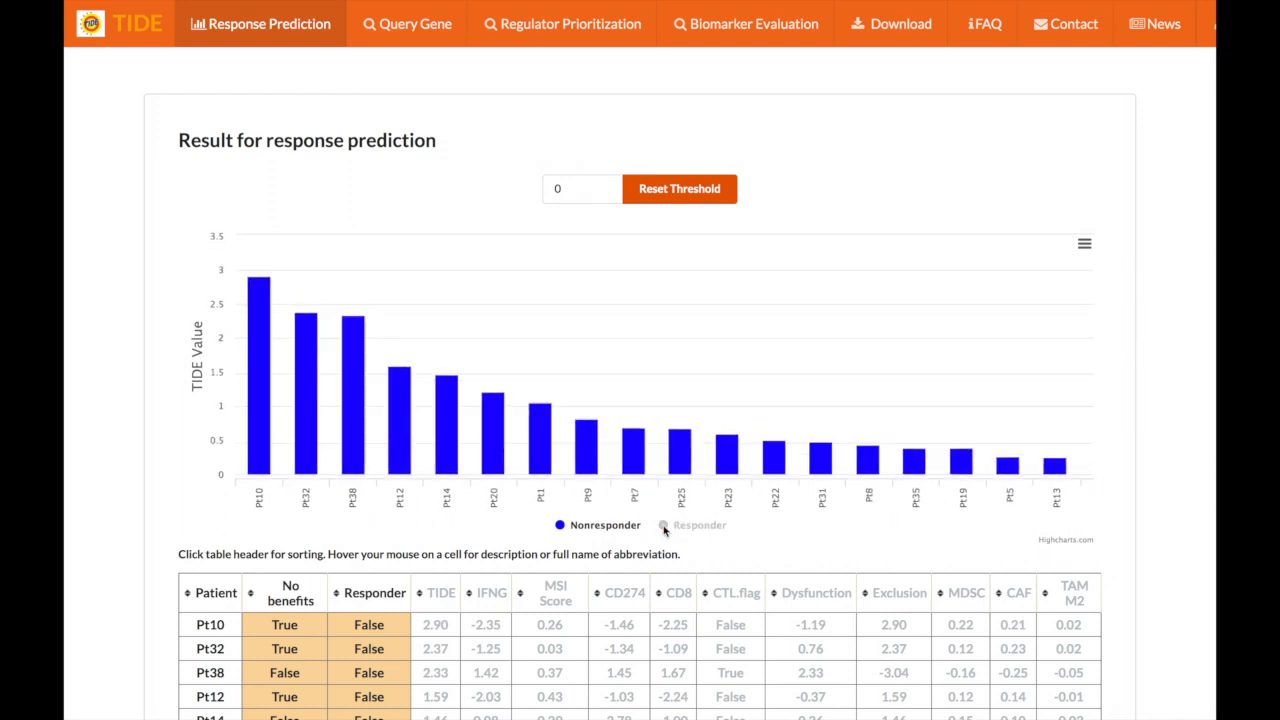
click(699, 525)
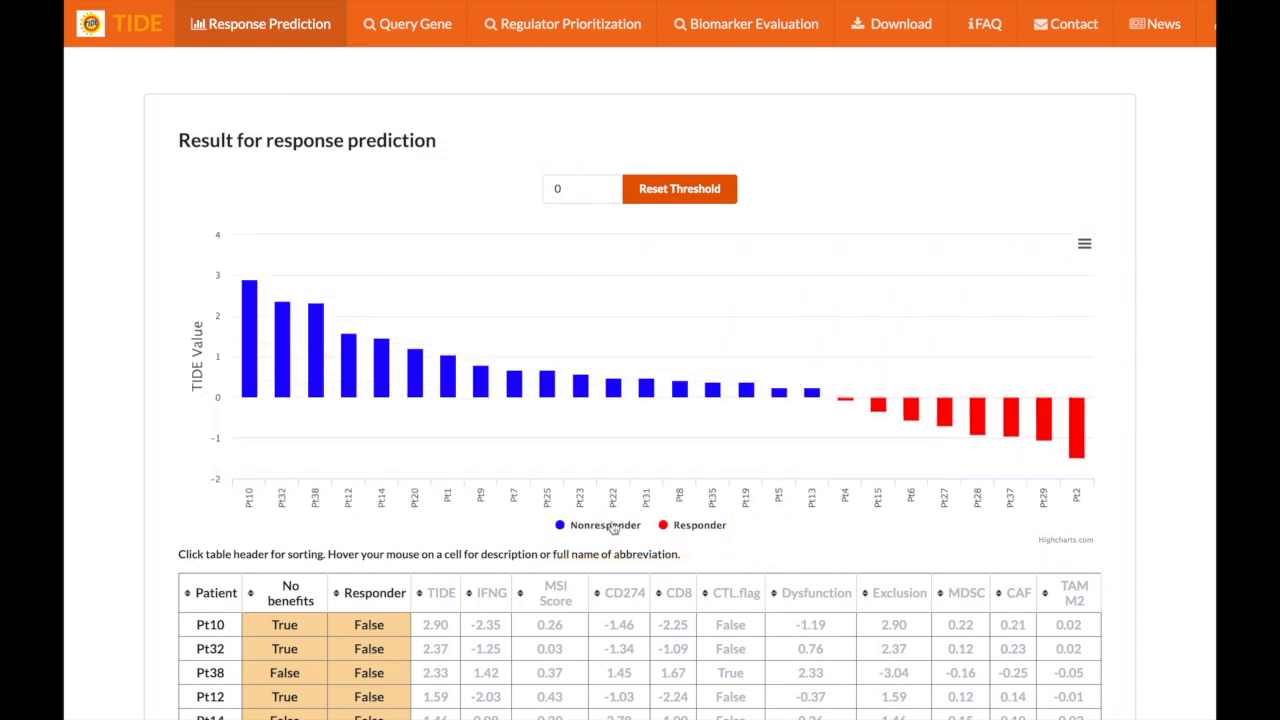
click(1084, 243)
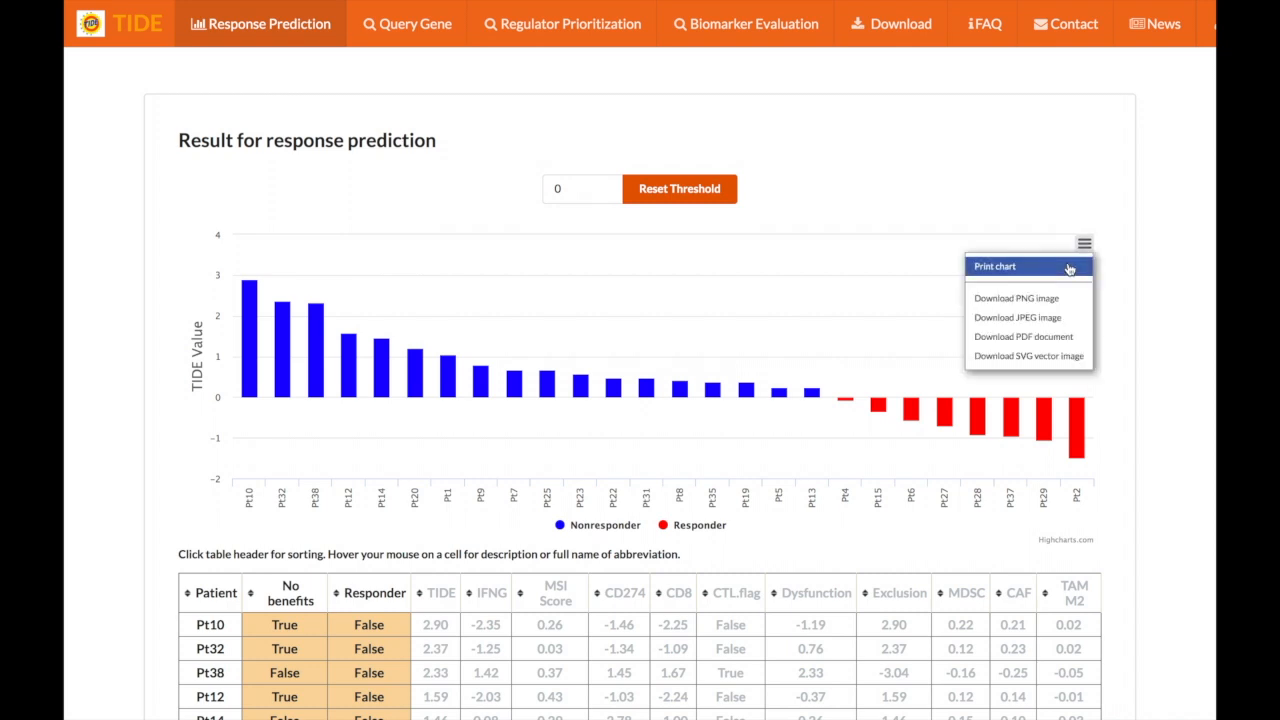
mouse_move(1028, 356)
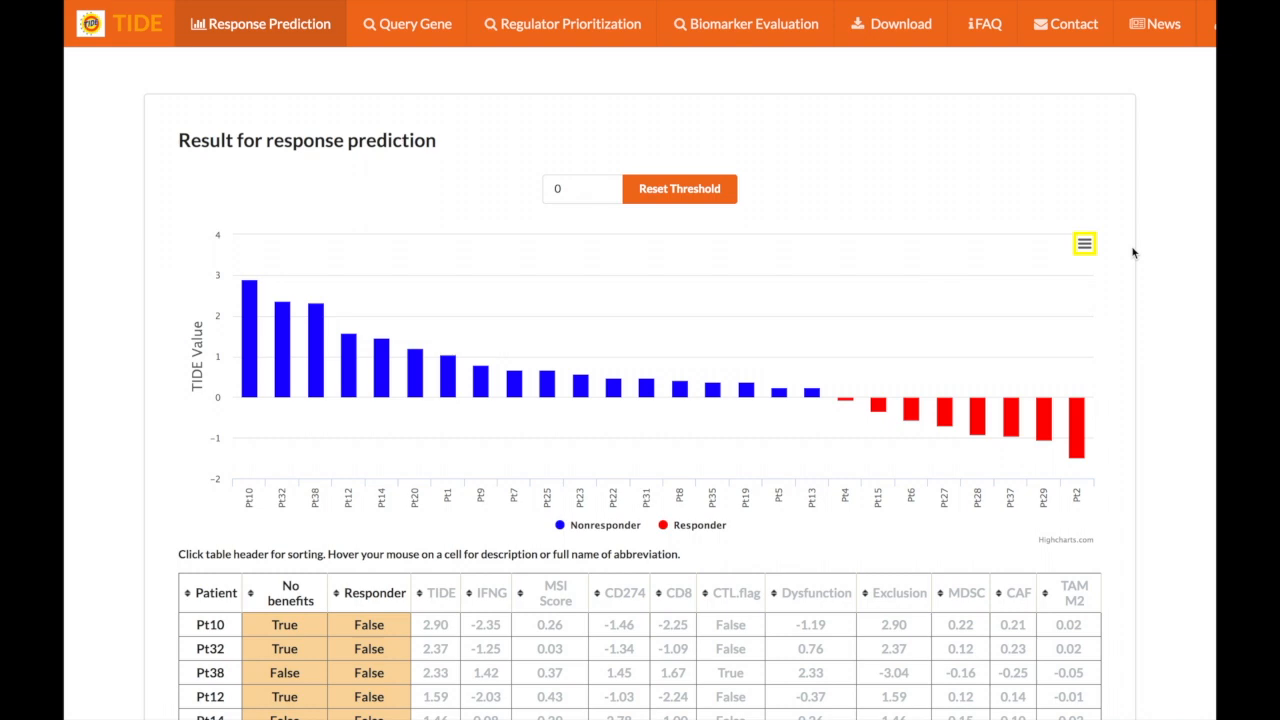
Scroll to the patient results table and inspect the Patient, Responder and No benefits headers
scroll(down, 3)
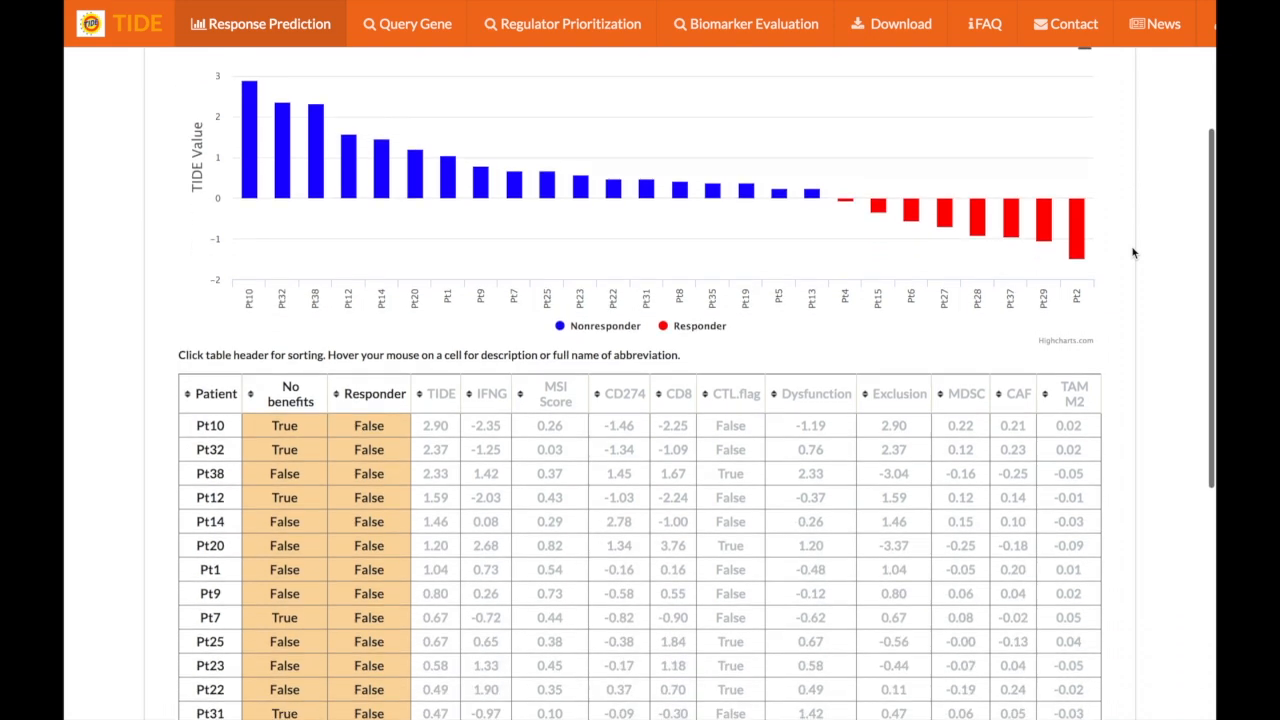
scroll(down, 3)
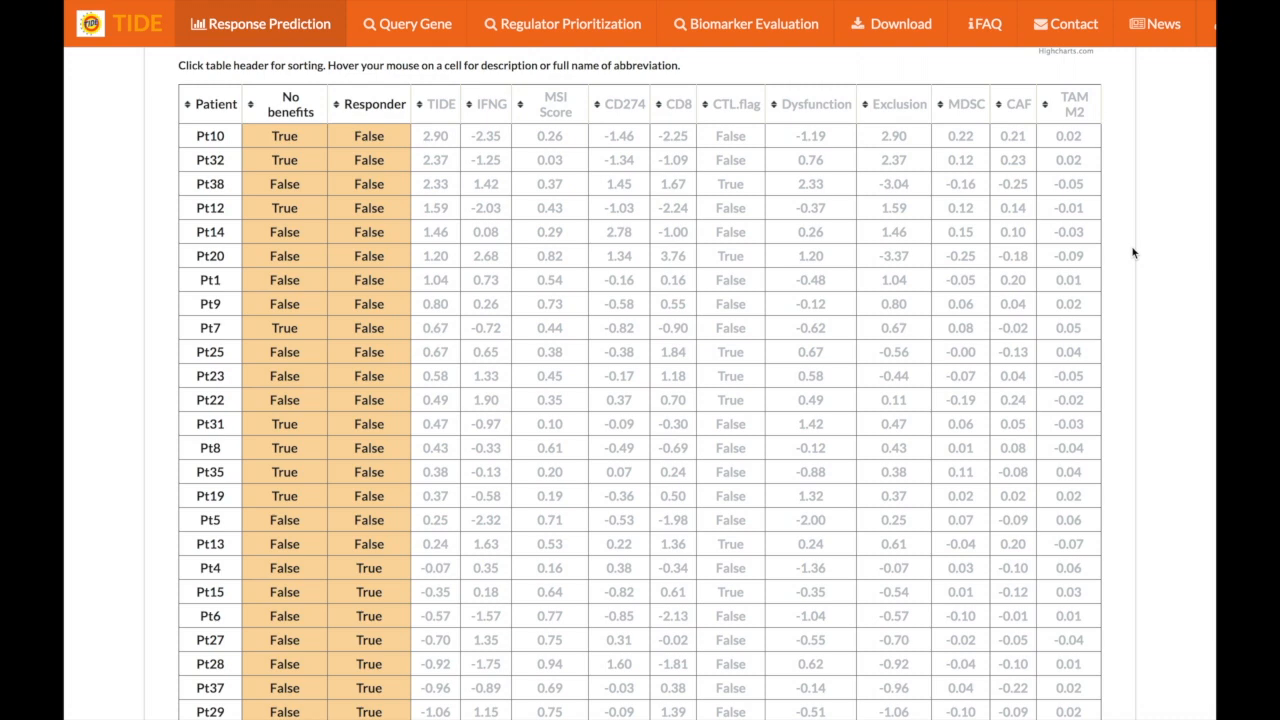
click(216, 103)
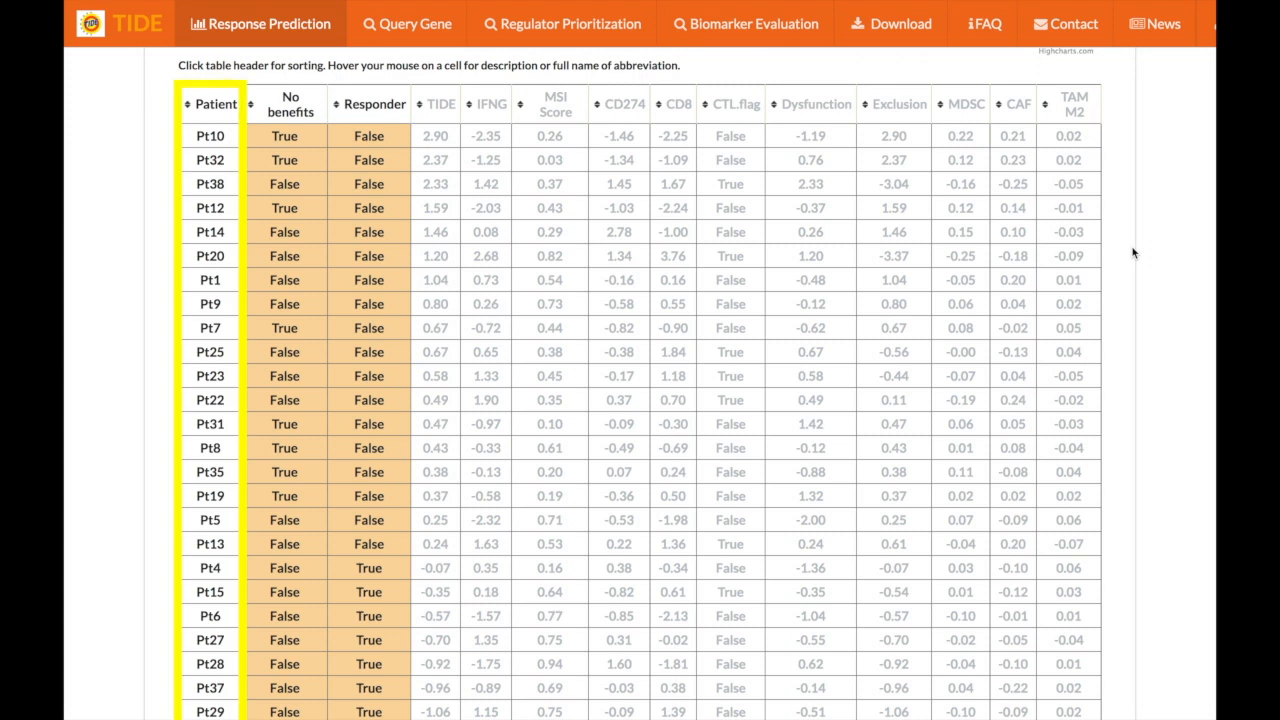
click(290, 103)
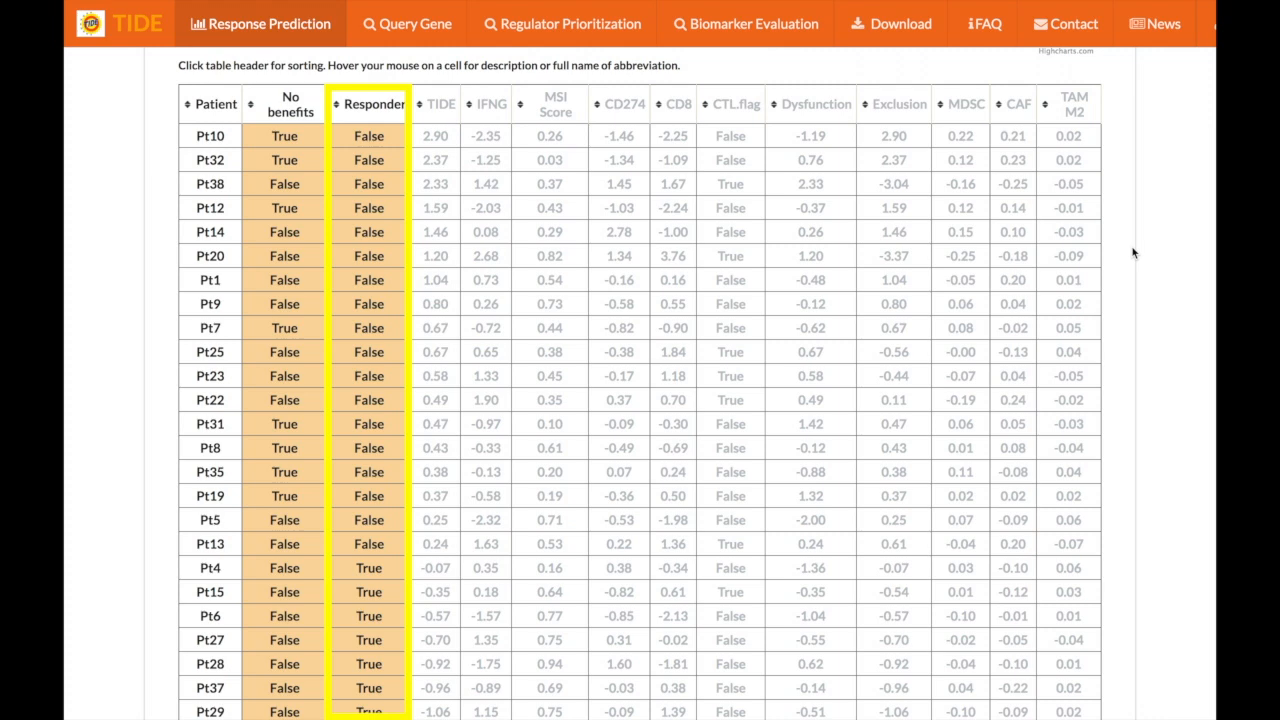
click(441, 103)
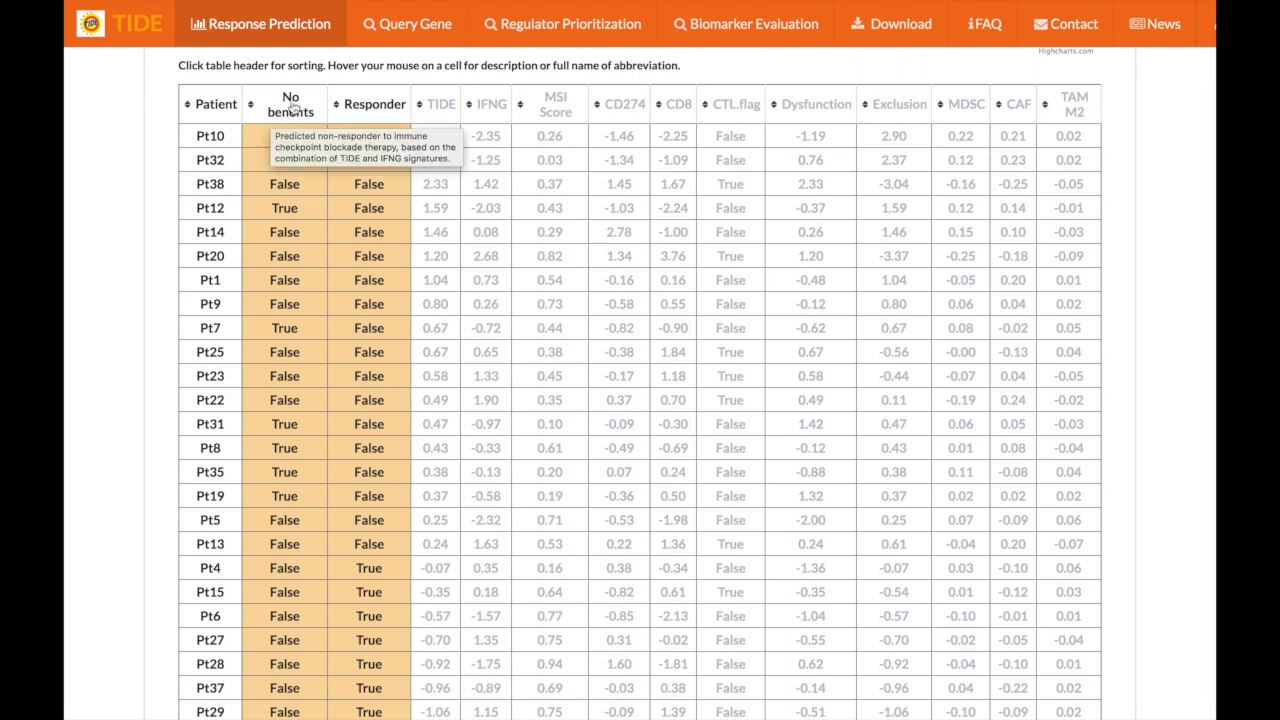
mouse_move(440, 103)
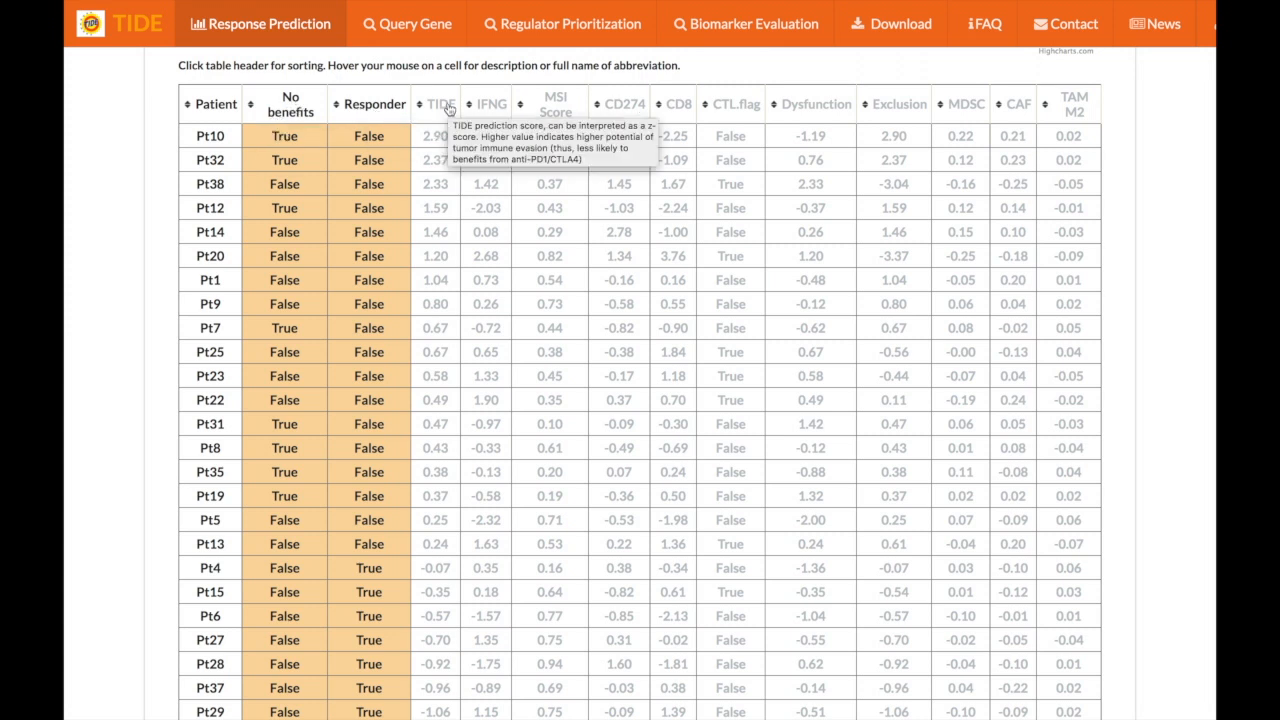
mouse_move(536, 104)
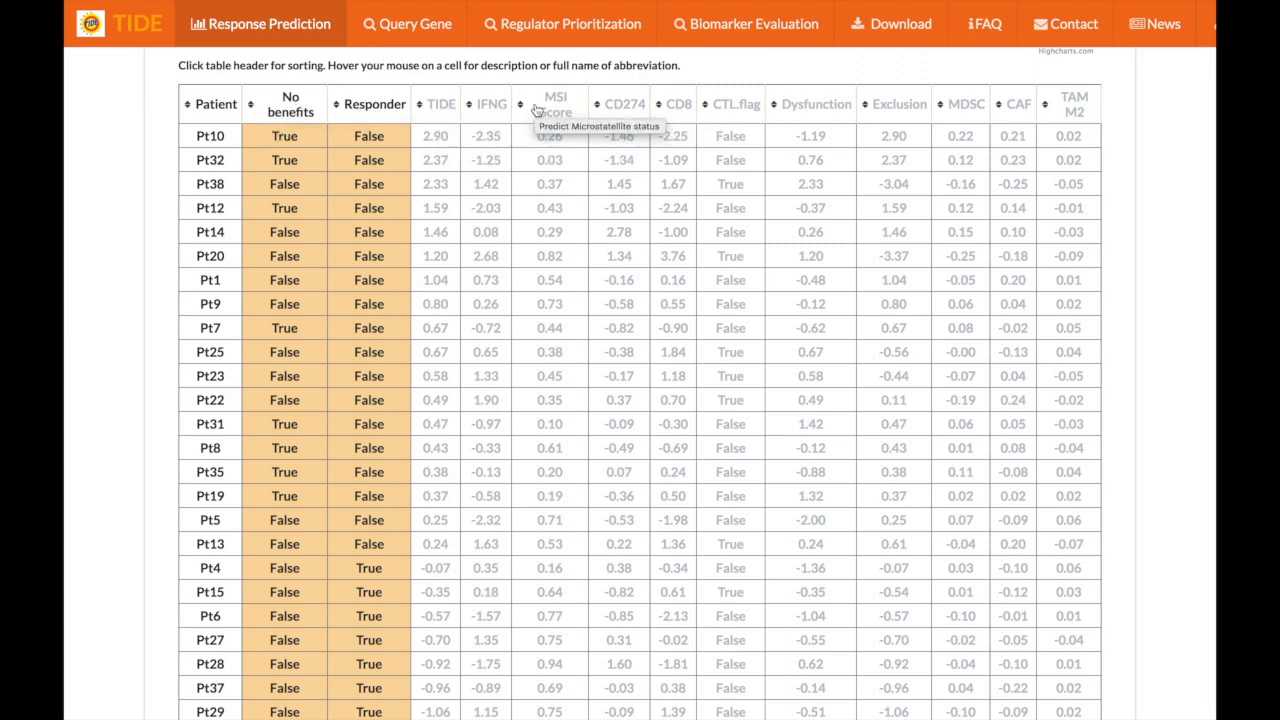
Sort the results table by the No benefits column header
click(290, 104)
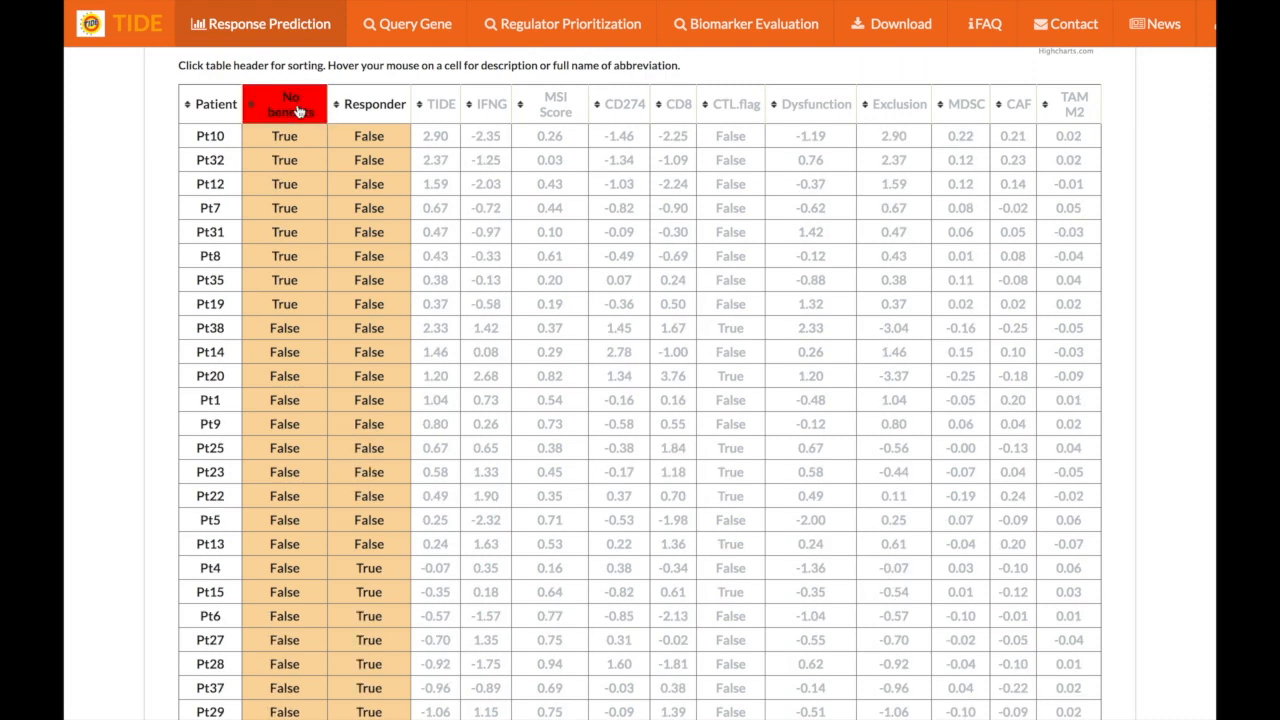
click(284, 103)
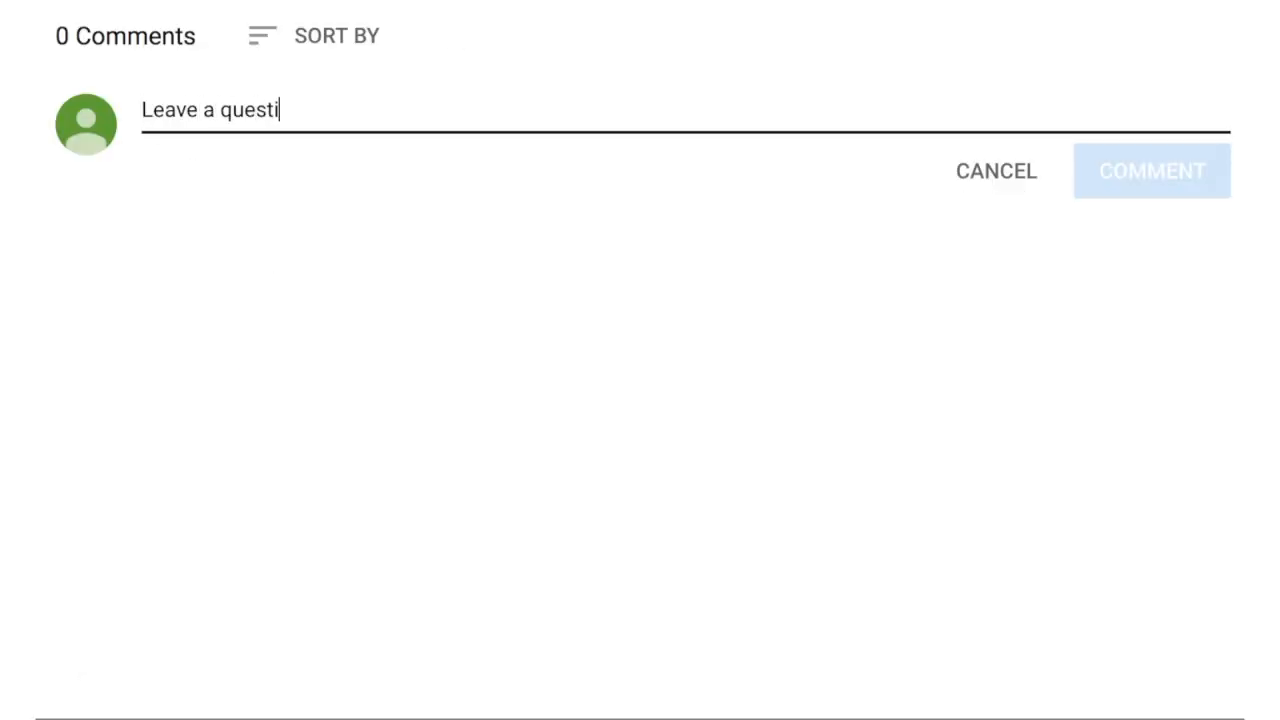
Post the comment 'Leave a question in the comments below!'
click(1152, 171)
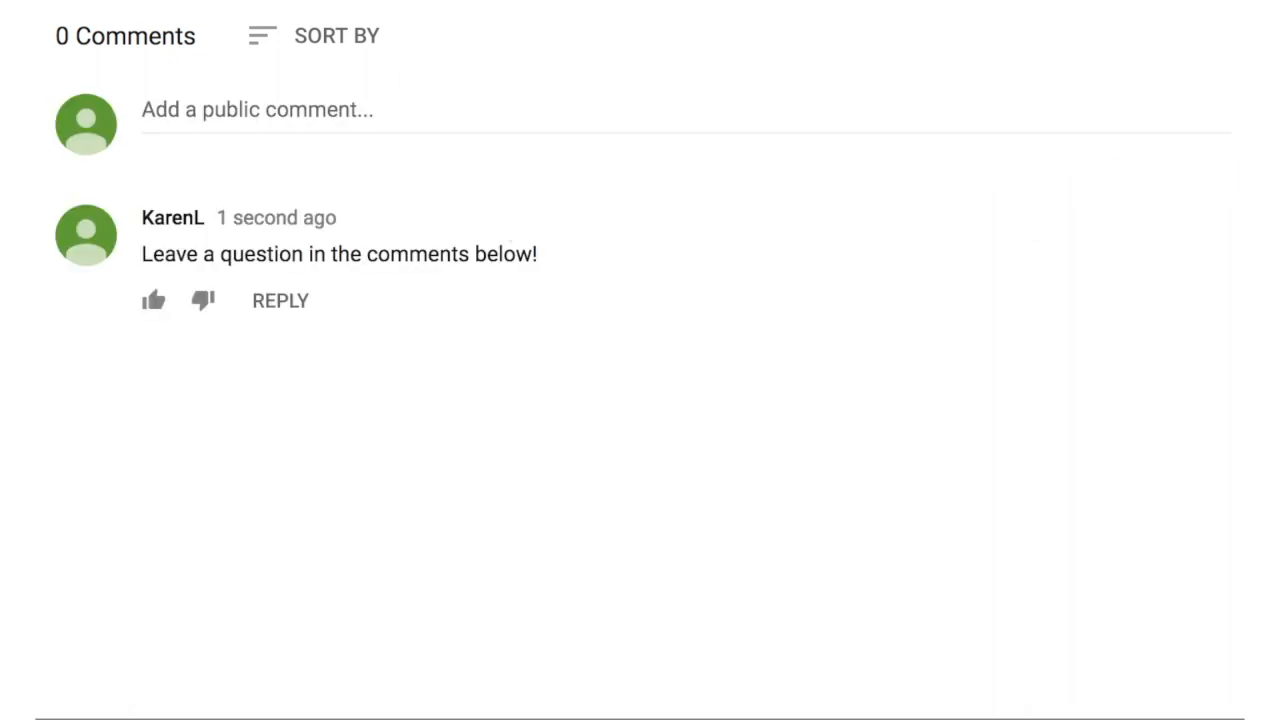